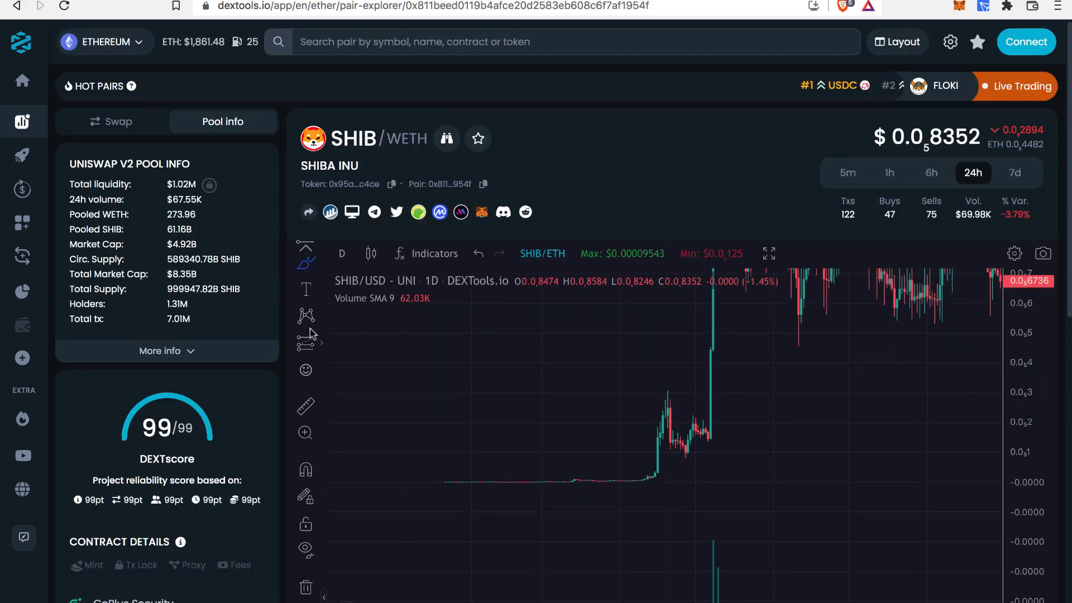
{"action": "mouse_move", "coordinate": [516, 489]}
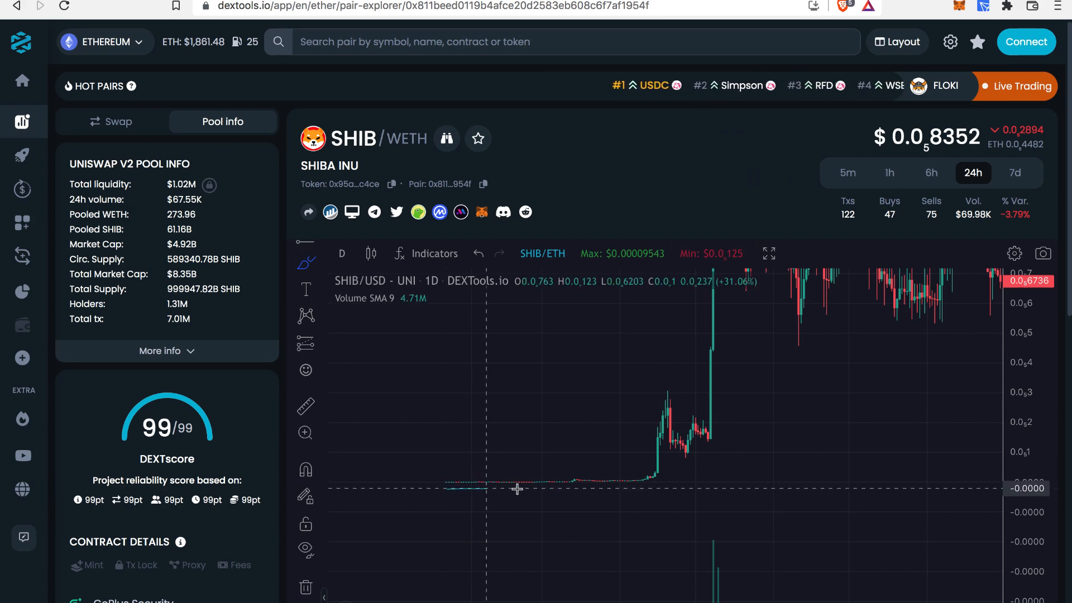
Circle SHIB's flat early base with an ellipse and measure the size of its first spike.
{"action": "left_click_drag", "start_coordinate": [445, 487], "coordinate": [670, 477]}
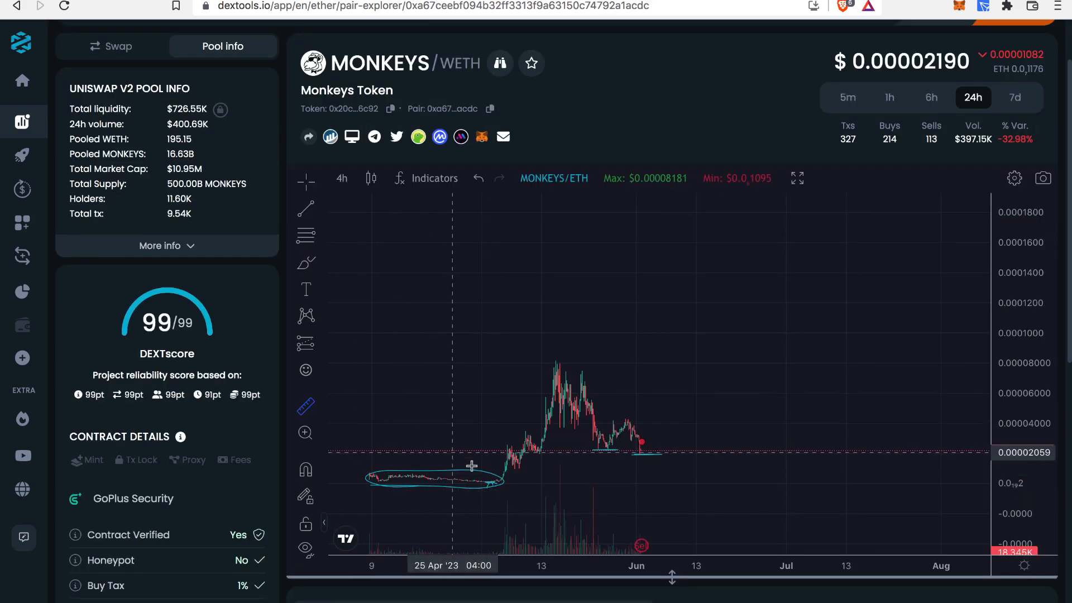
{"action": "left_click_drag", "start_coordinate": [471, 467], "coordinate": [583, 364]}
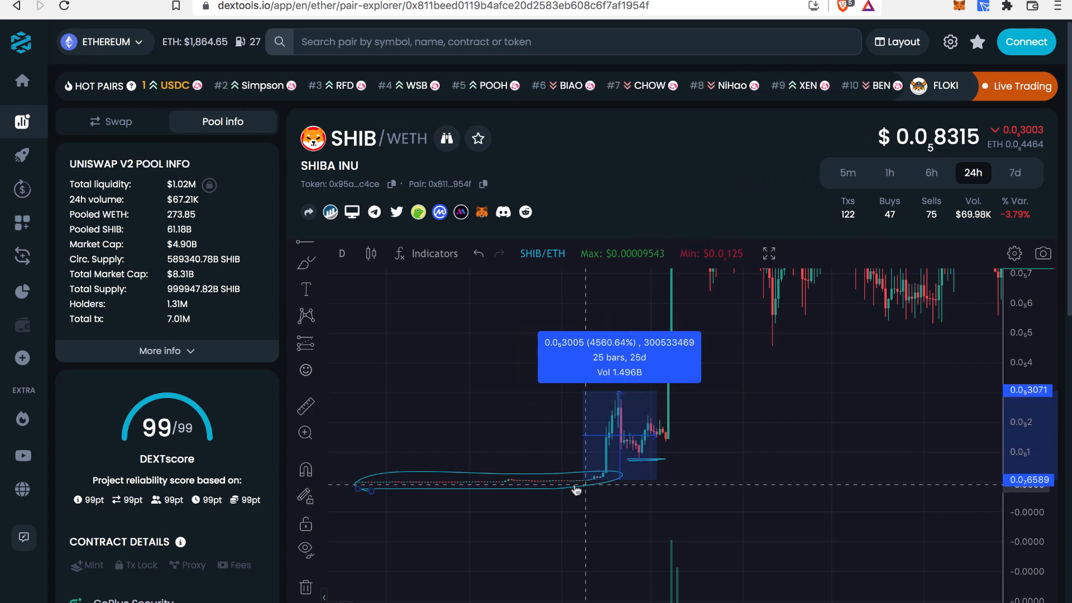
{"action": "mouse_move", "coordinate": [627, 385]}
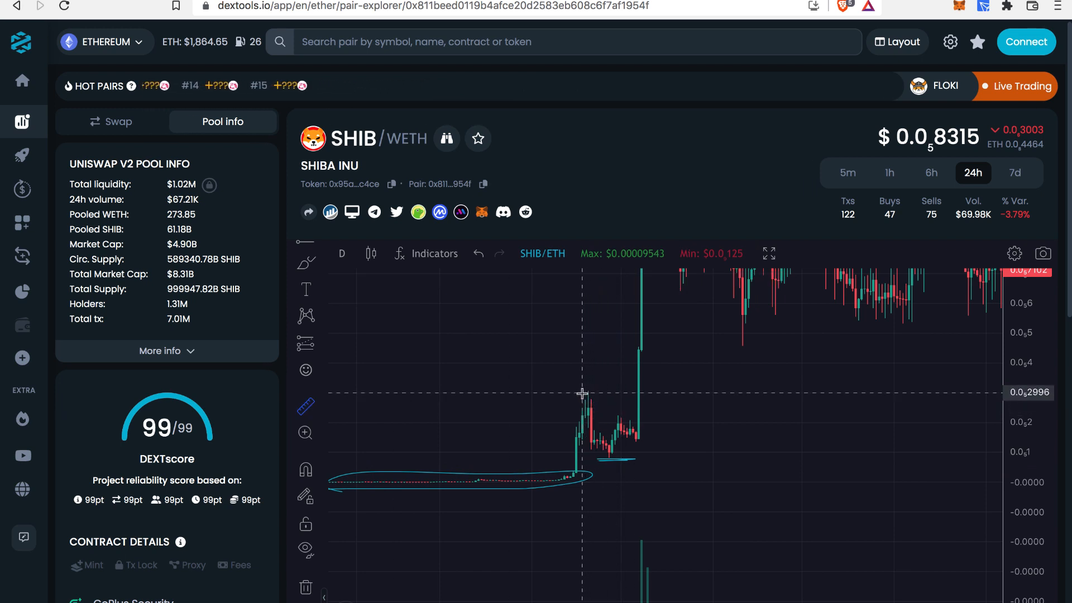
{"action": "left_click_drag", "start_coordinate": [581, 392], "coordinate": [635, 455]}
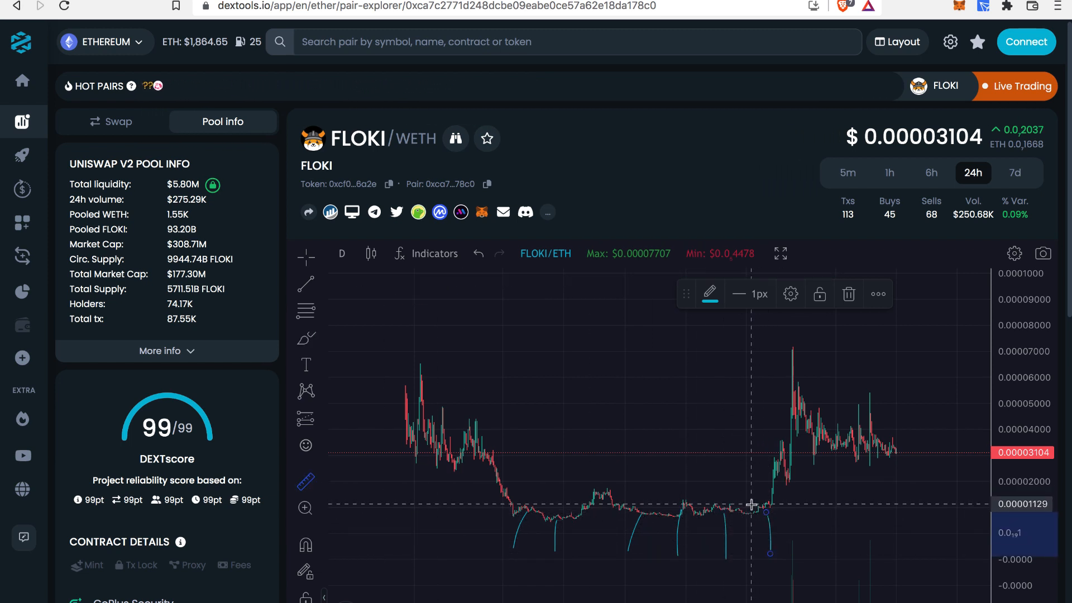
Sketch a curved line under another FLOKI/WETH price dip.
{"action": "left_click_drag", "start_coordinate": [752, 505], "coordinate": [838, 349]}
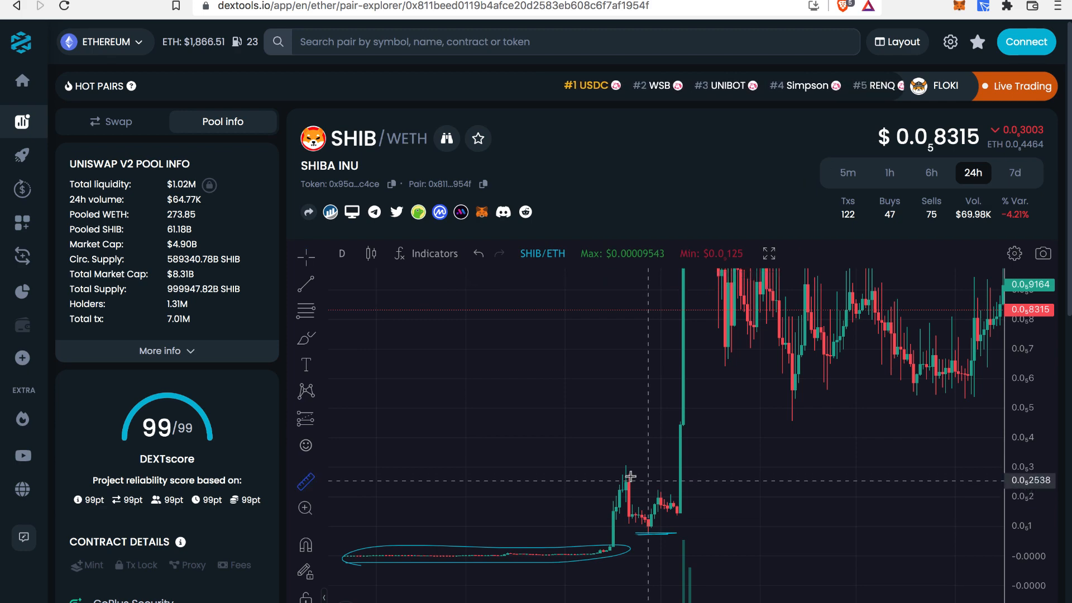
Measure the size of SHIB's first spike on the SHIB/WETH chart.
{"action": "left_click_drag", "start_coordinate": [629, 476], "coordinate": [663, 534]}
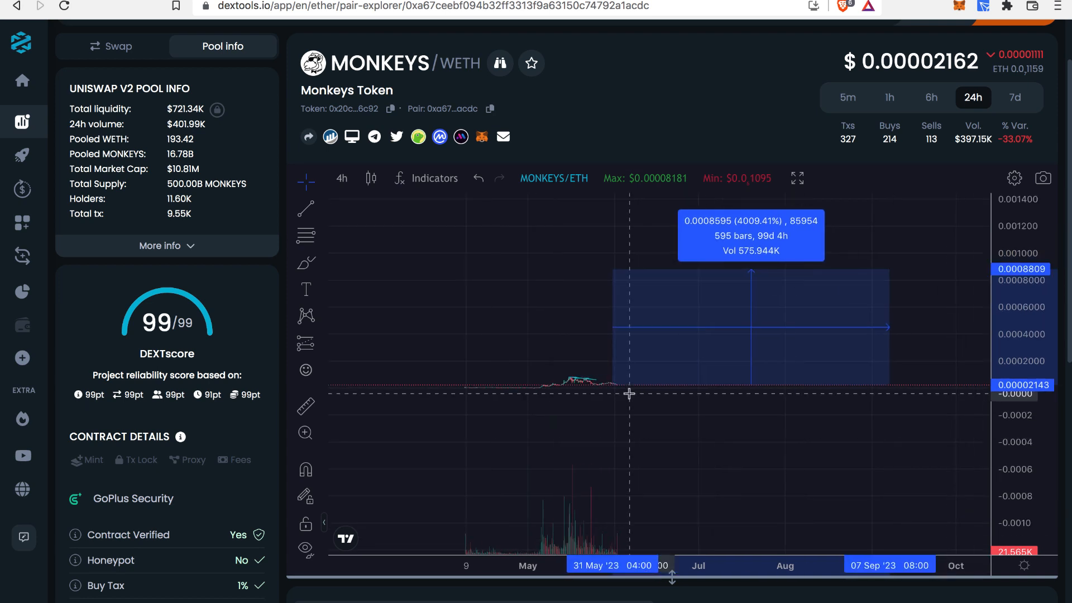
{"action": "mouse_move", "coordinate": [504, 391]}
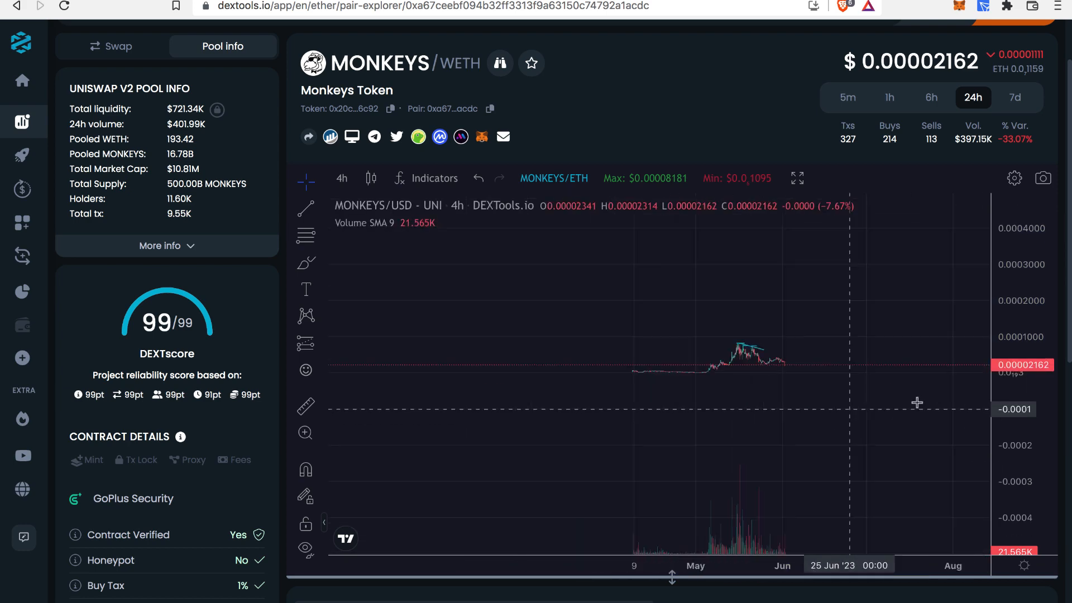
Measure MONKEYS/WETH from the launch high, projecting a roughly 4000% rise toward September.
{"action": "left_click_drag", "start_coordinate": [917, 402], "coordinate": [790, 475]}
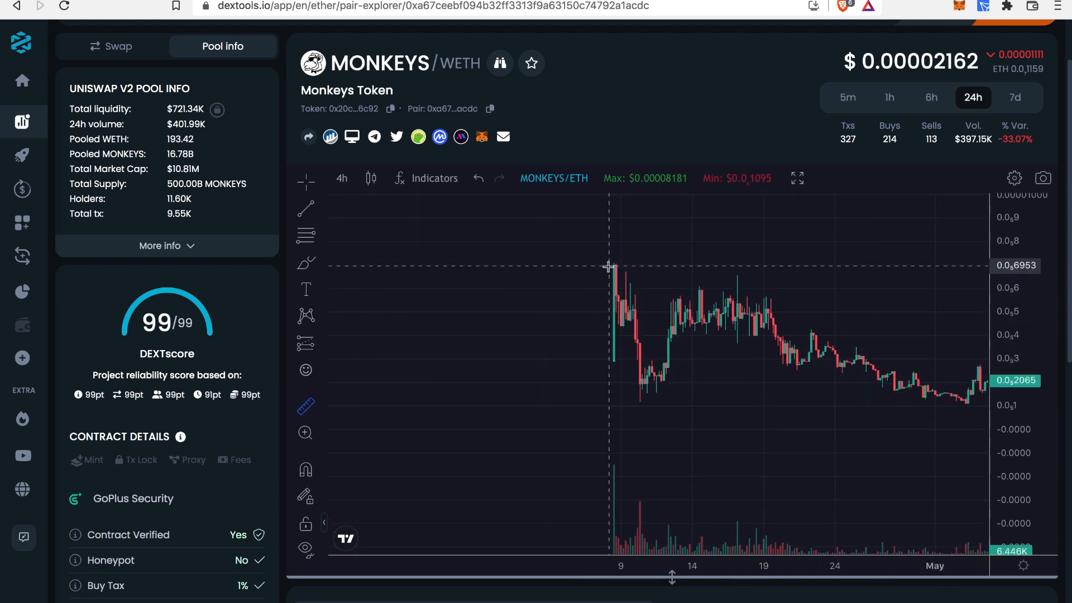
{"action": "left_click_drag", "start_coordinate": [610, 266], "coordinate": [976, 405]}
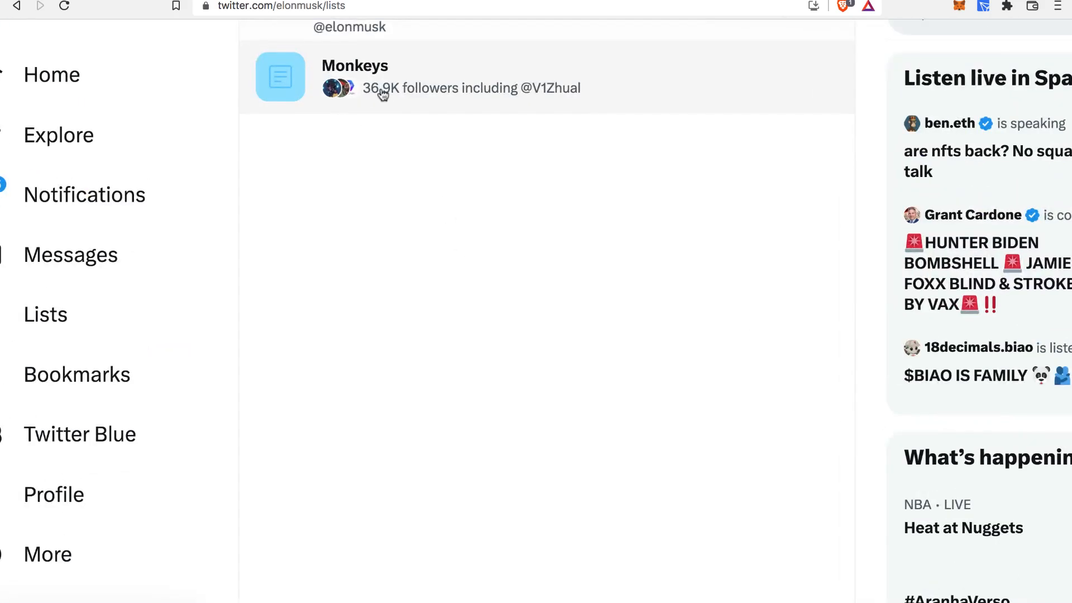
Show Elon Musk's Monkeys list with 0 members and 36.9K followers.
{"action": "left_click", "coordinate": [355, 66]}
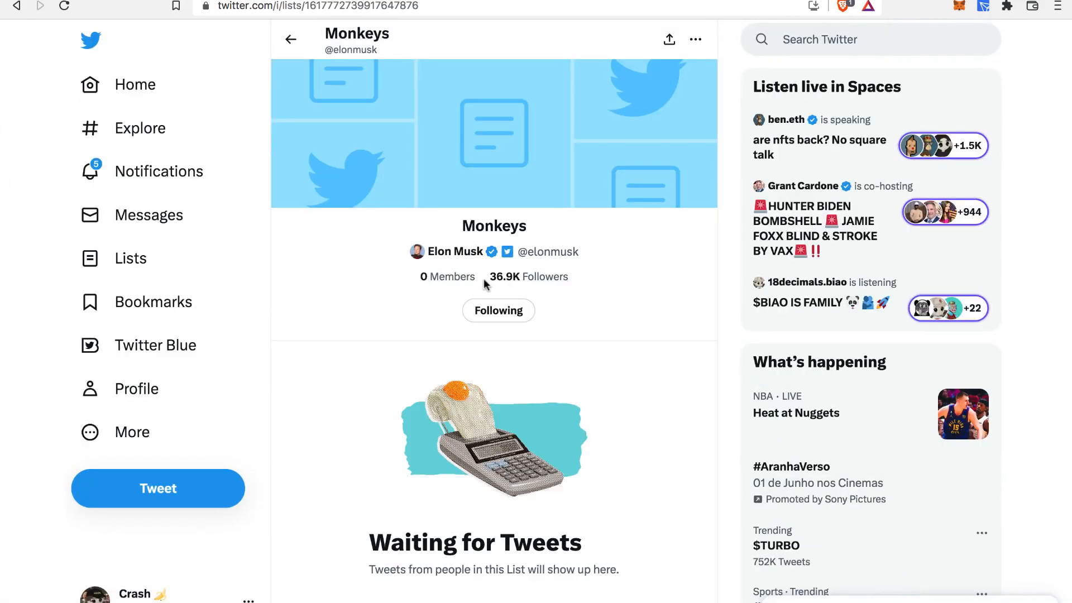
{"action": "mouse_move", "coordinate": [516, 290]}
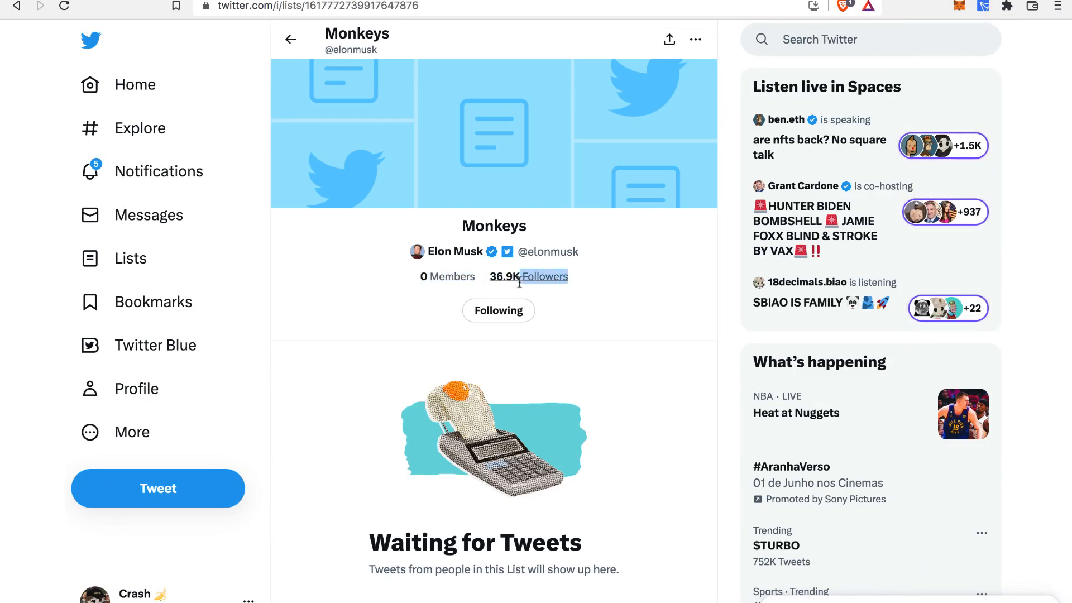
{"action": "mouse_move", "coordinate": [576, 290]}
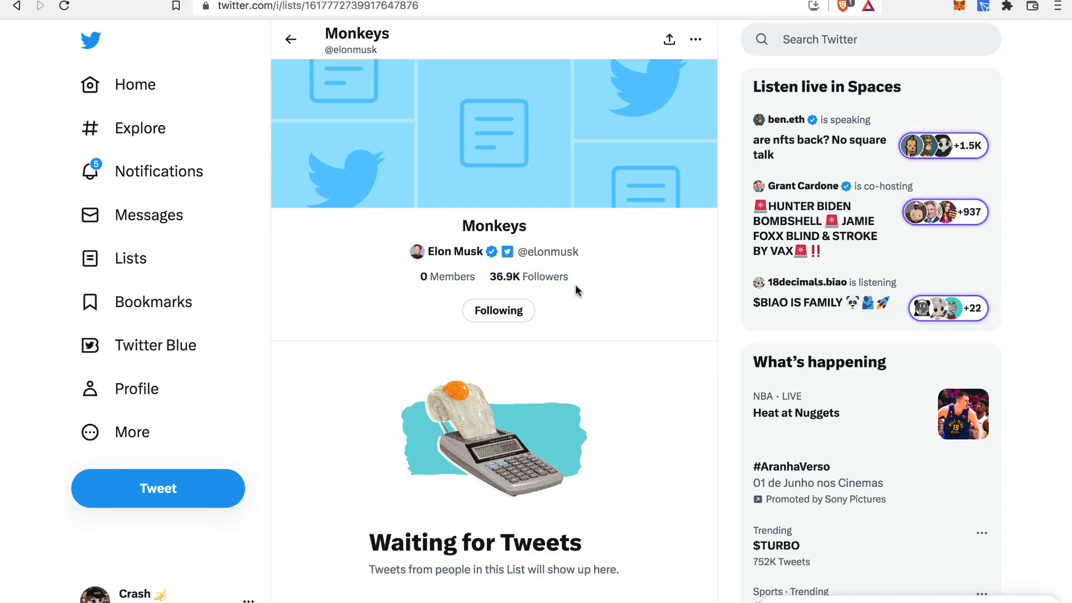
{"action": "mouse_move", "coordinate": [580, 299]}
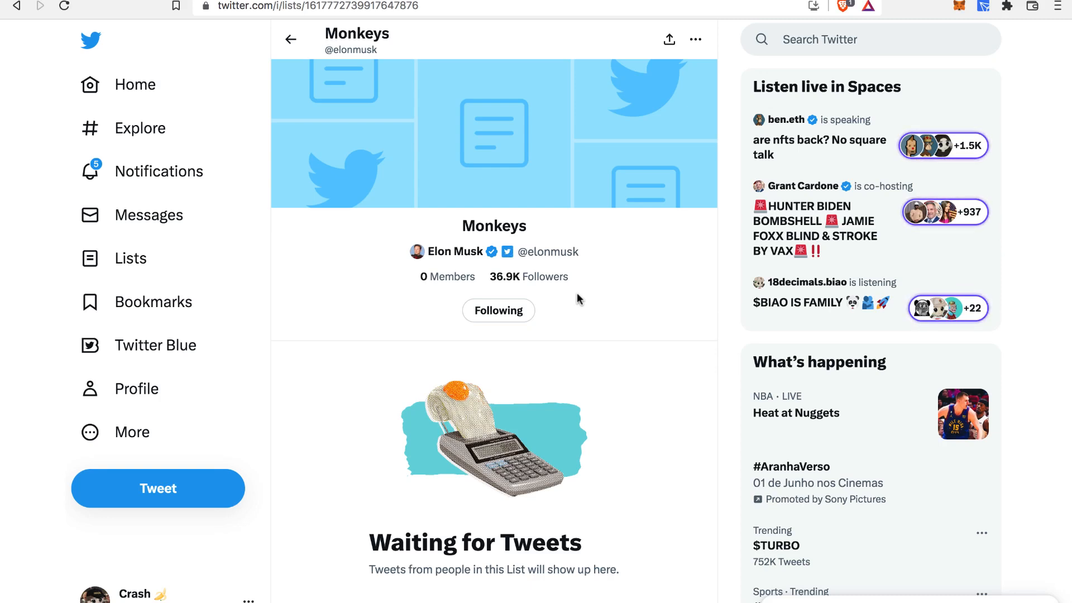
{"action": "mouse_move", "coordinate": [612, 248]}
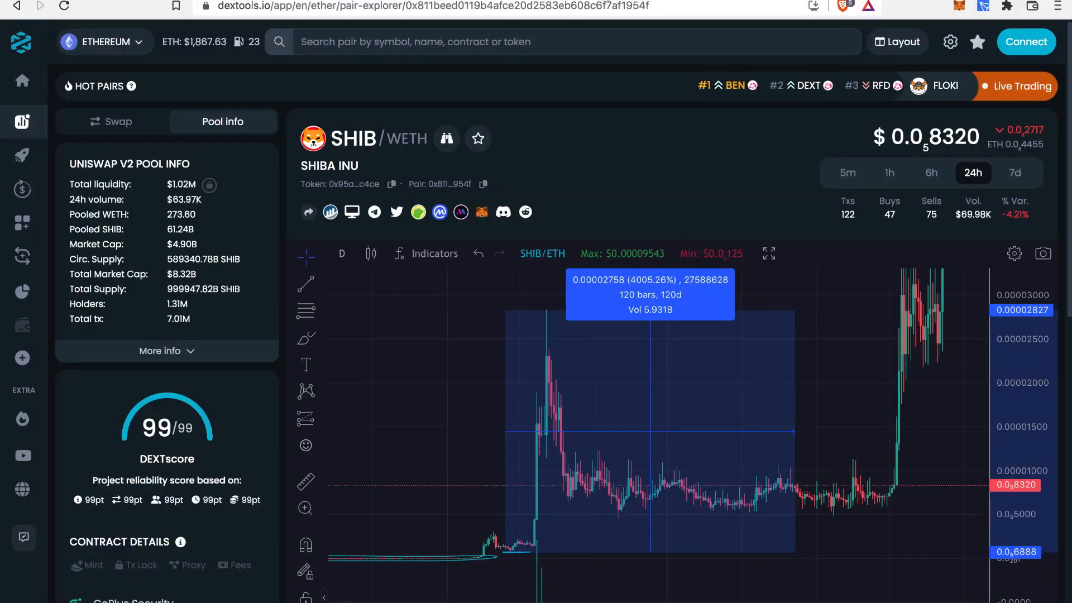
Finish measuring SHIB's roughly 4000% rise over about 120 days.
{"action": "left_click", "coordinate": [945, 85]}
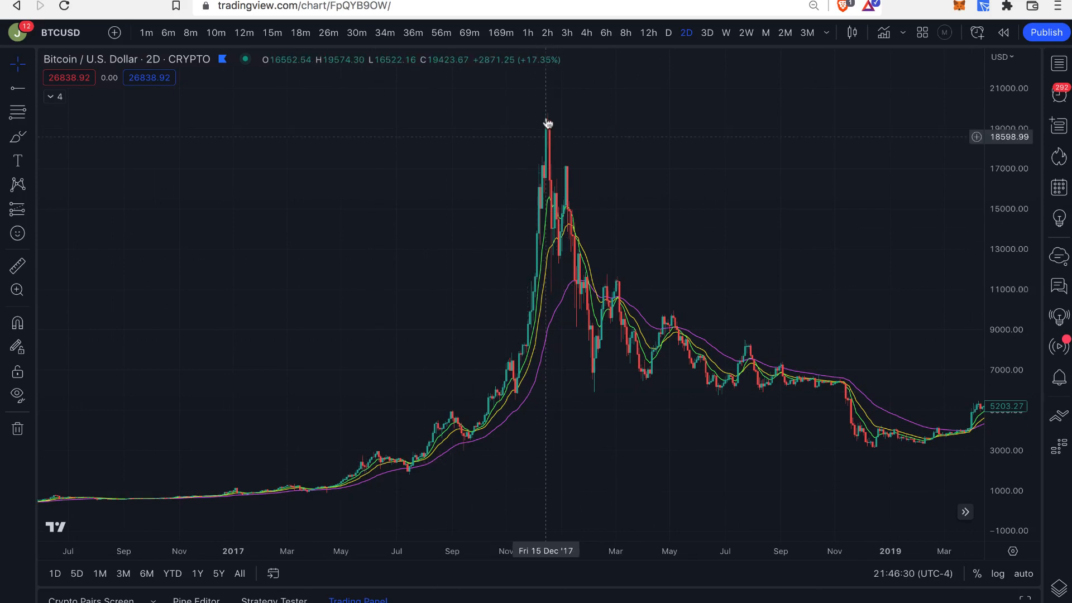
{"action": "mouse_move", "coordinate": [872, 445]}
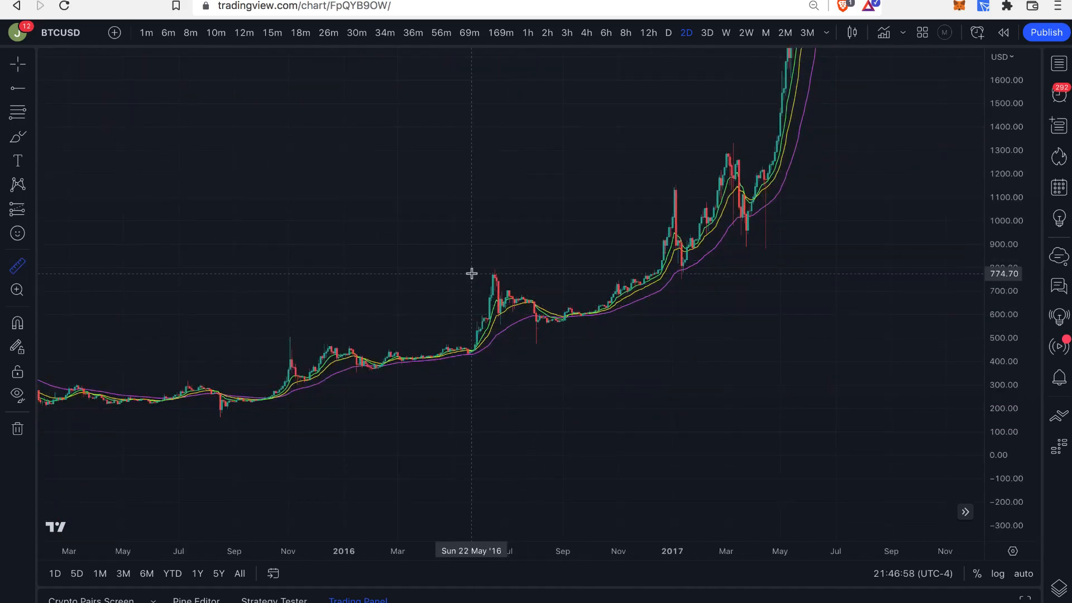
Measure Bitcoin's mid-2016 move and its roughly 78% fall from March to late August 2013.
{"action": "left_click_drag", "start_coordinate": [471, 274], "coordinate": [559, 345]}
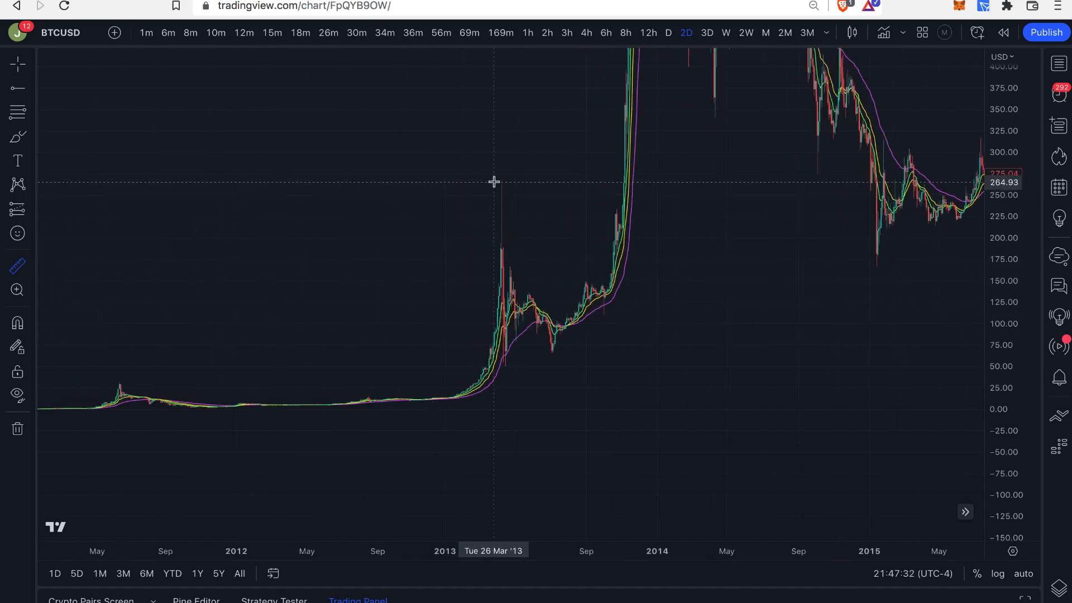
{"action": "left_click_drag", "start_coordinate": [494, 182], "coordinate": [584, 359]}
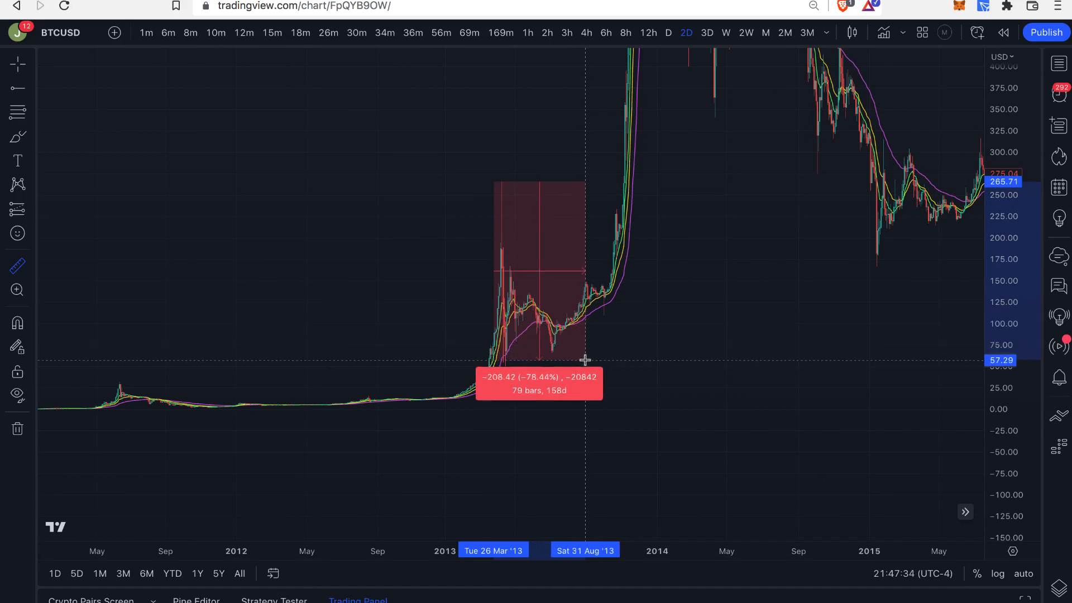
{"action": "left_click_drag", "start_coordinate": [584, 359], "coordinate": [582, 367]}
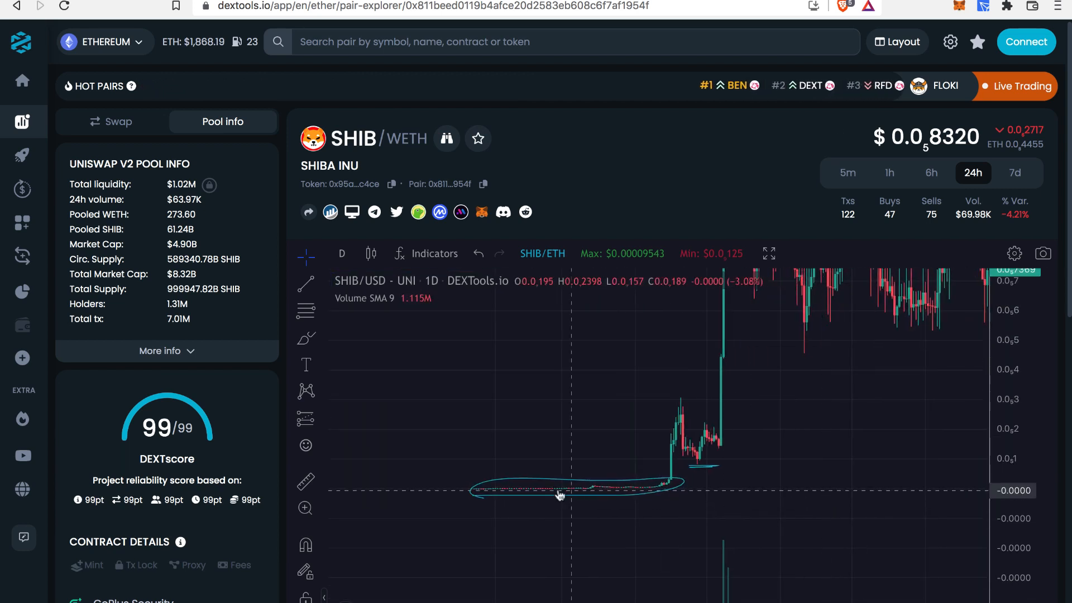
{"action": "mouse_move", "coordinate": [683, 489]}
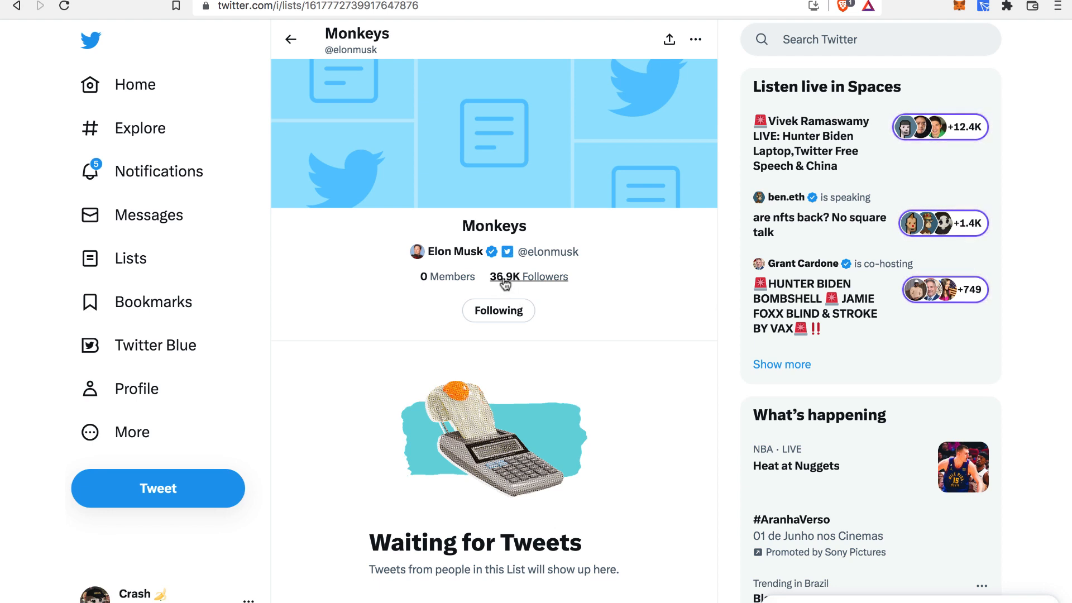
{"action": "mouse_move", "coordinate": [506, 275]}
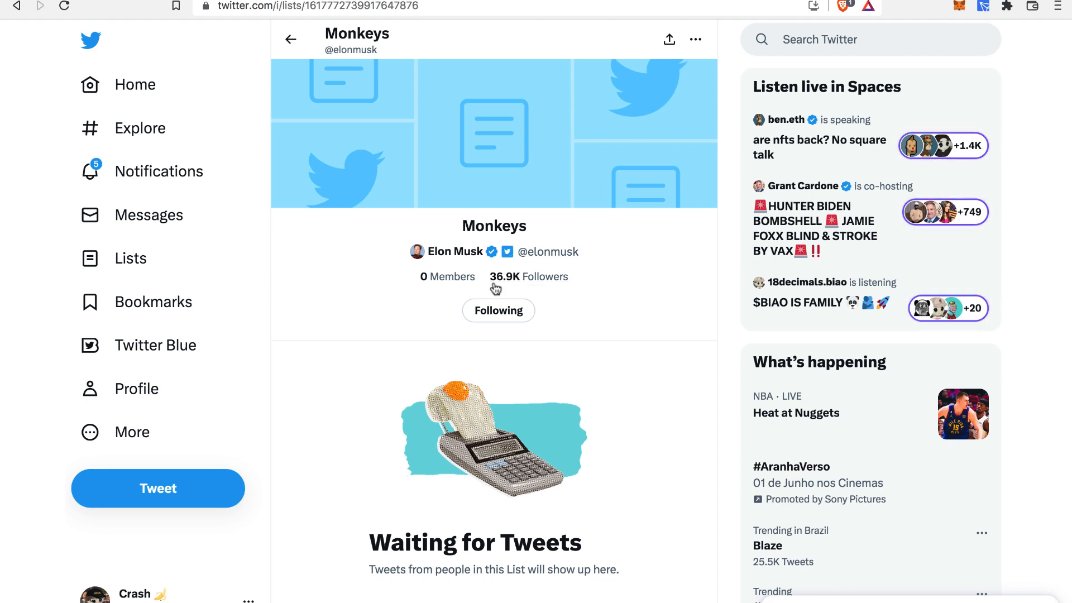
{"action": "mouse_move", "coordinate": [540, 281]}
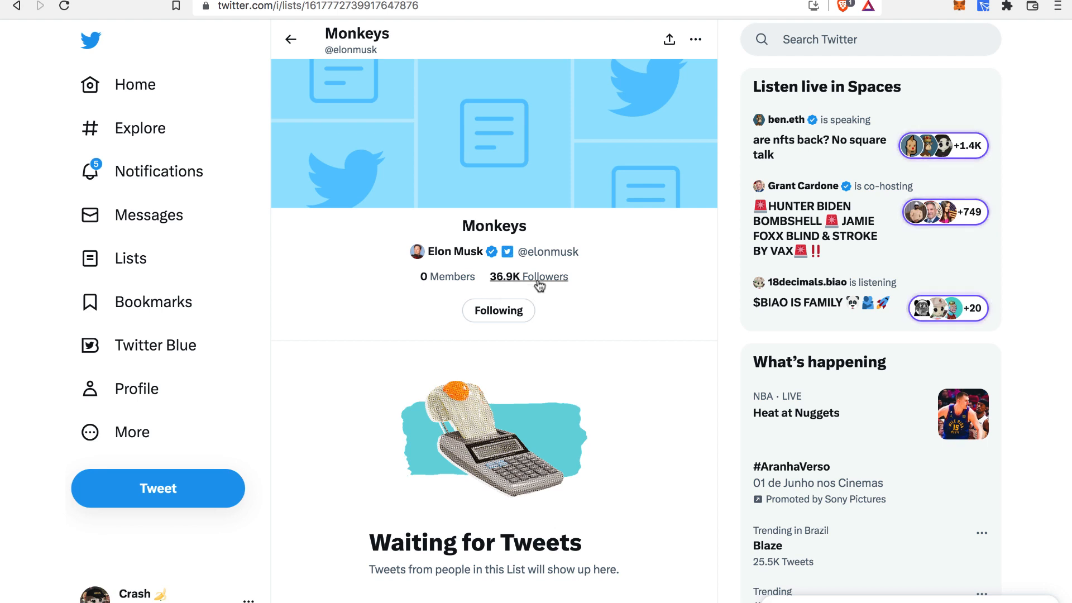
{"action": "mouse_move", "coordinate": [488, 287]}
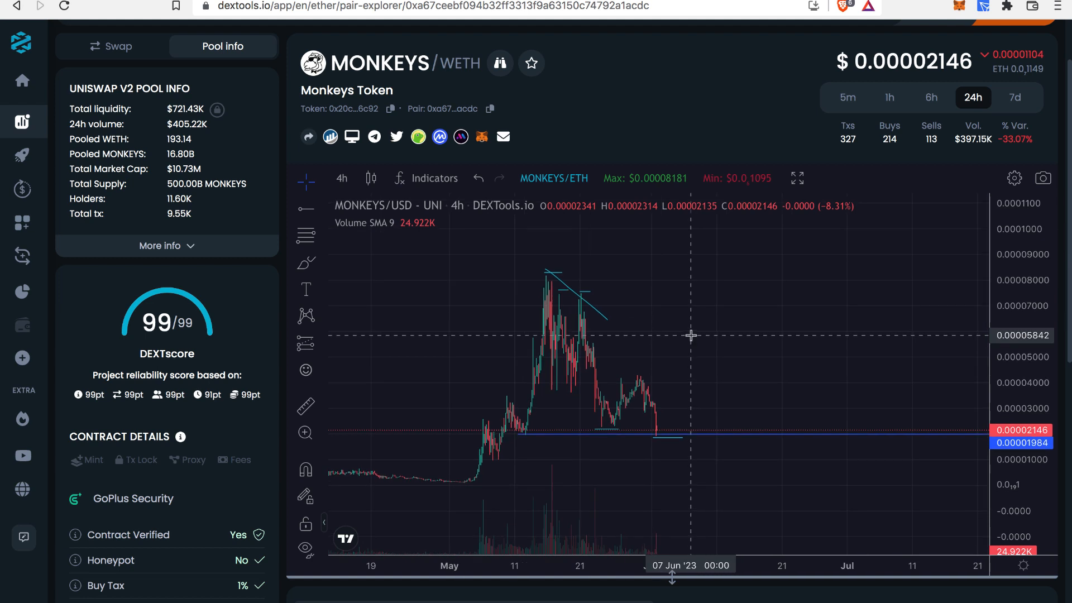
Sketch MONKEYS rising to about 0.00012 with a dip, and a support line under it.
{"action": "double_click", "coordinate": [178, 199]}
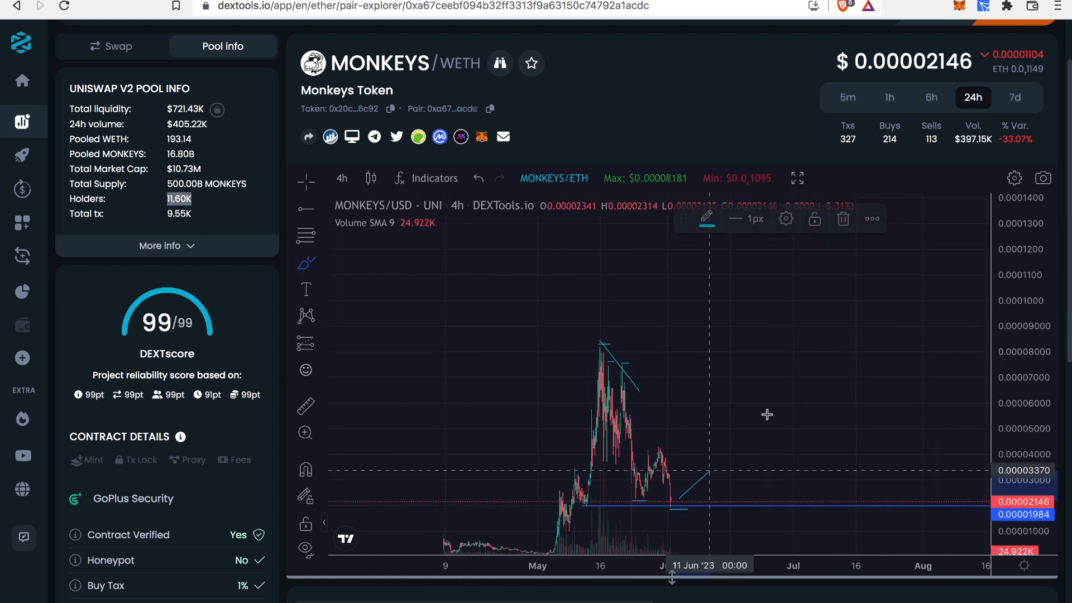
{"action": "left_click_drag", "start_coordinate": [618, 498], "coordinate": [889, 241]}
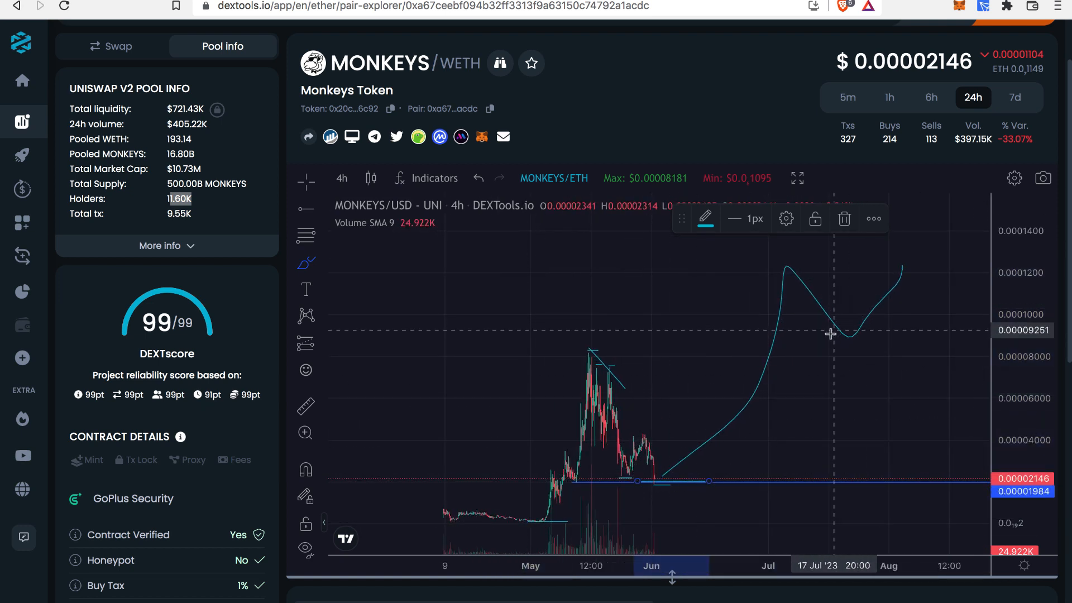
{"action": "left_click_drag", "start_coordinate": [831, 335], "coordinate": [924, 328]}
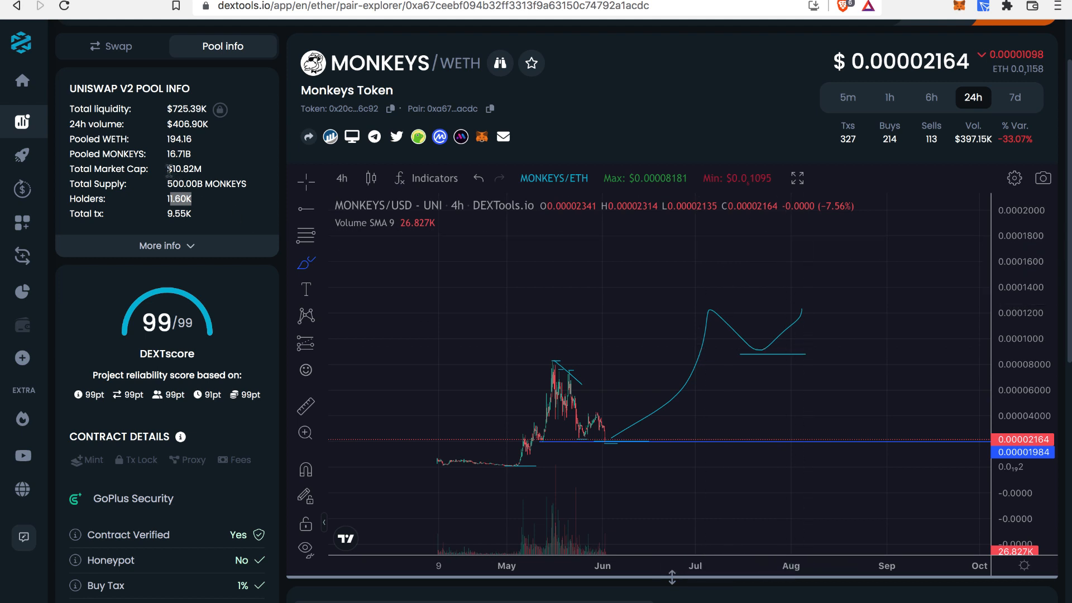
{"action": "double_click", "coordinate": [184, 169]}
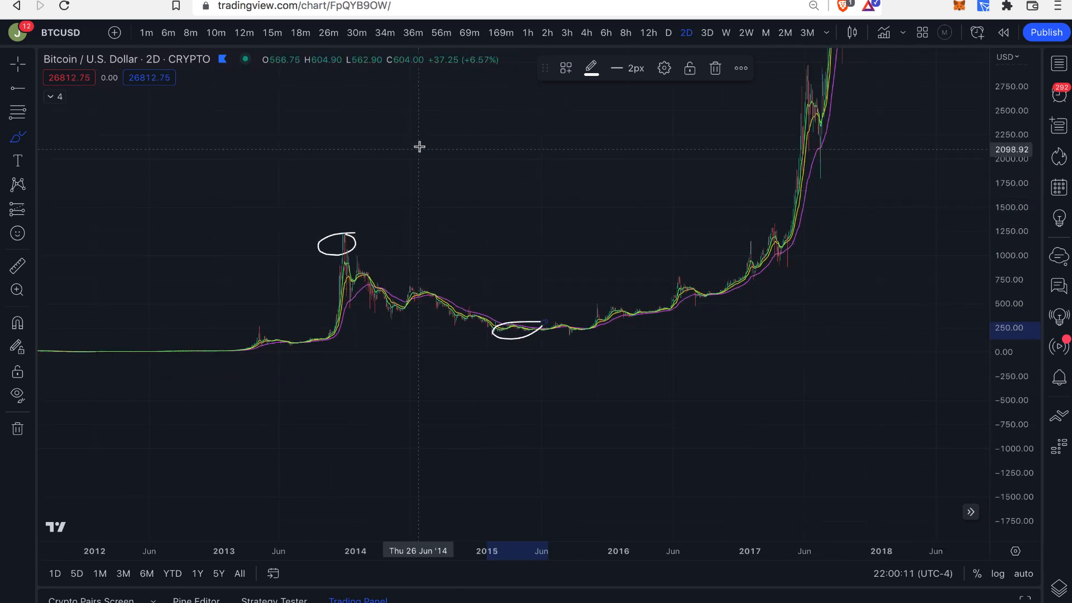
Draw an arrow at the circled 2013 peak and one leading down to the 2015 bottom.
{"action": "left_click_drag", "start_coordinate": [416, 147], "coordinate": [358, 222]}
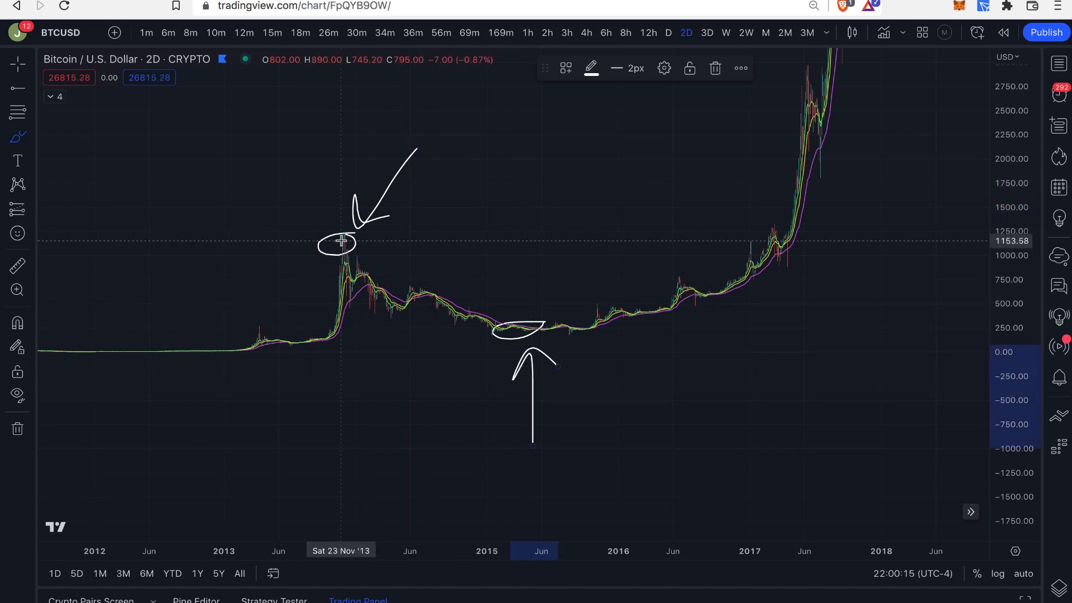
{"action": "left_click_drag", "start_coordinate": [359, 248], "coordinate": [504, 309]}
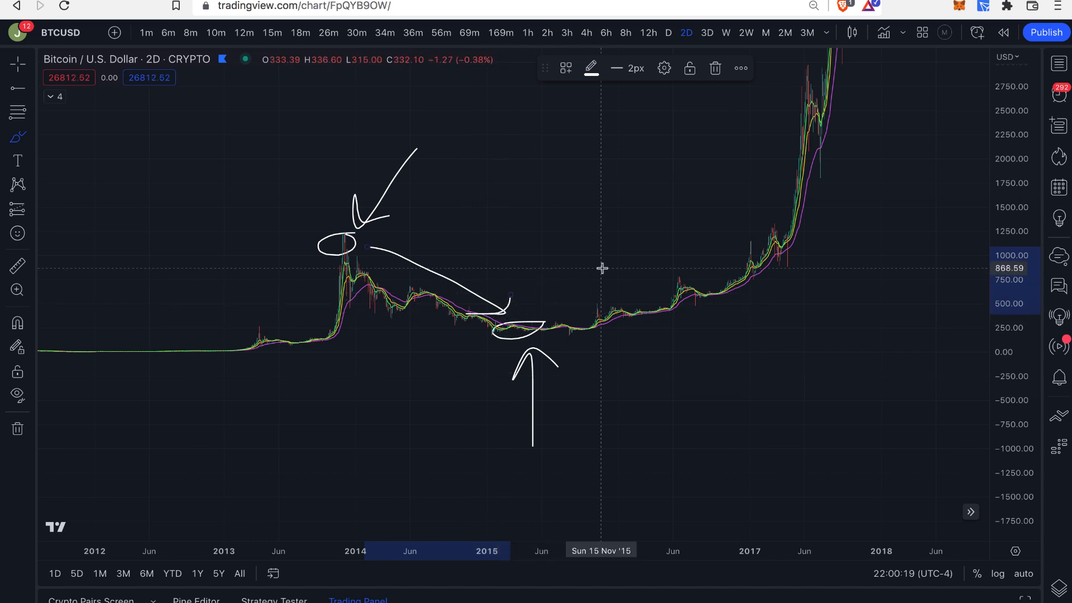
{"action": "mouse_move", "coordinate": [534, 335]}
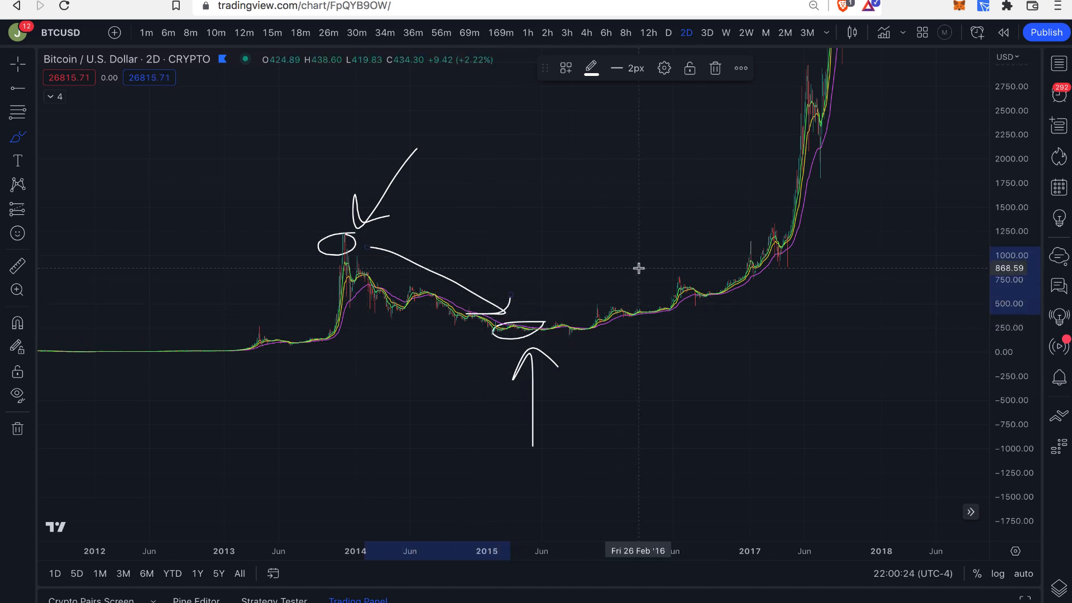
{"action": "mouse_move", "coordinate": [543, 340]}
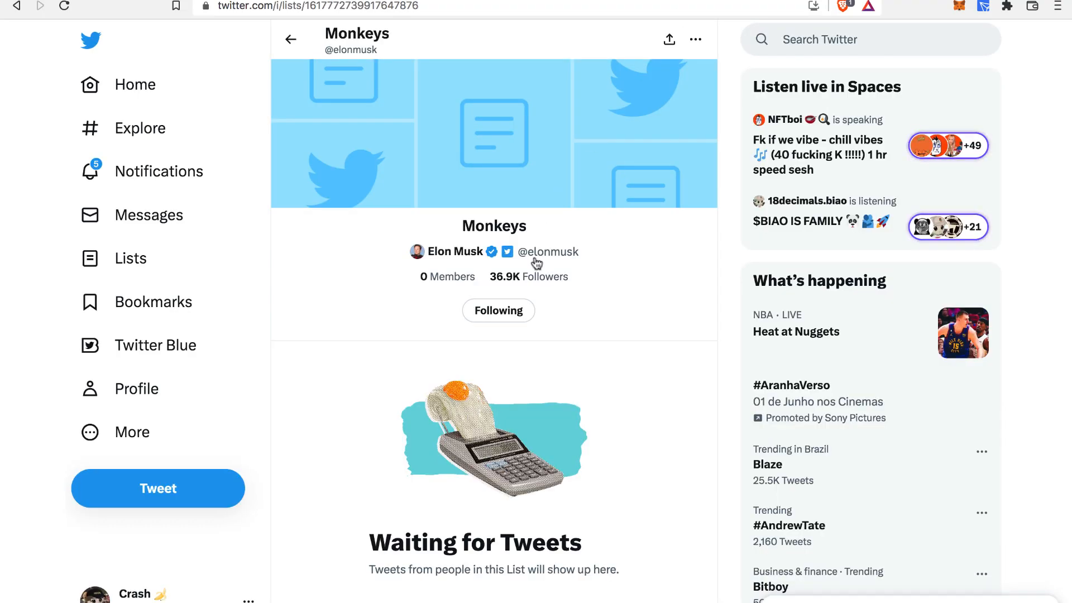
{"action": "mouse_move", "coordinate": [534, 276]}
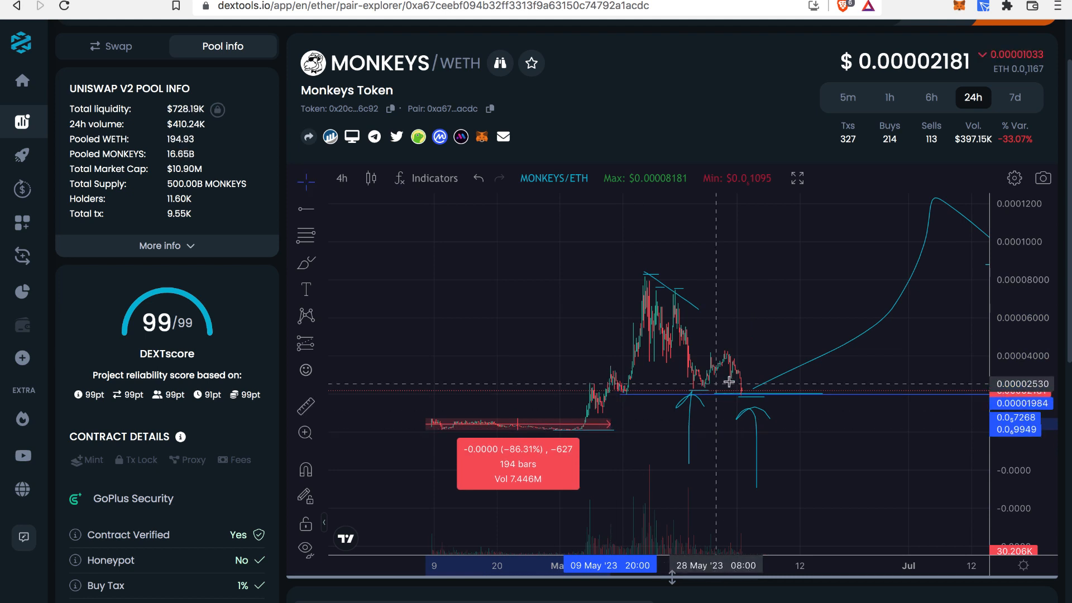
{"action": "mouse_move", "coordinate": [554, 441]}
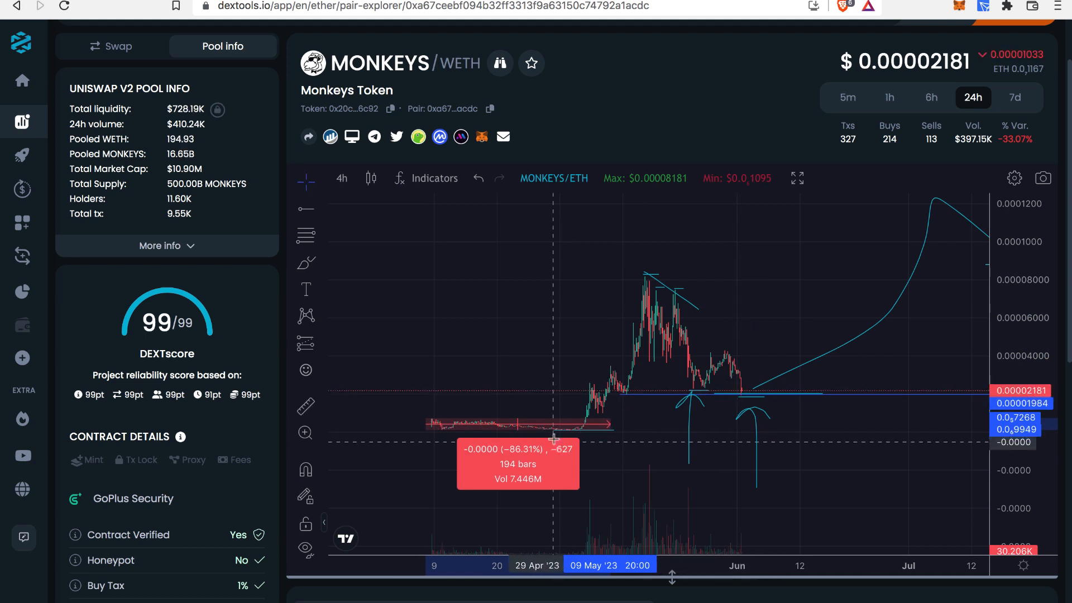
{"action": "mouse_move", "coordinate": [693, 386]}
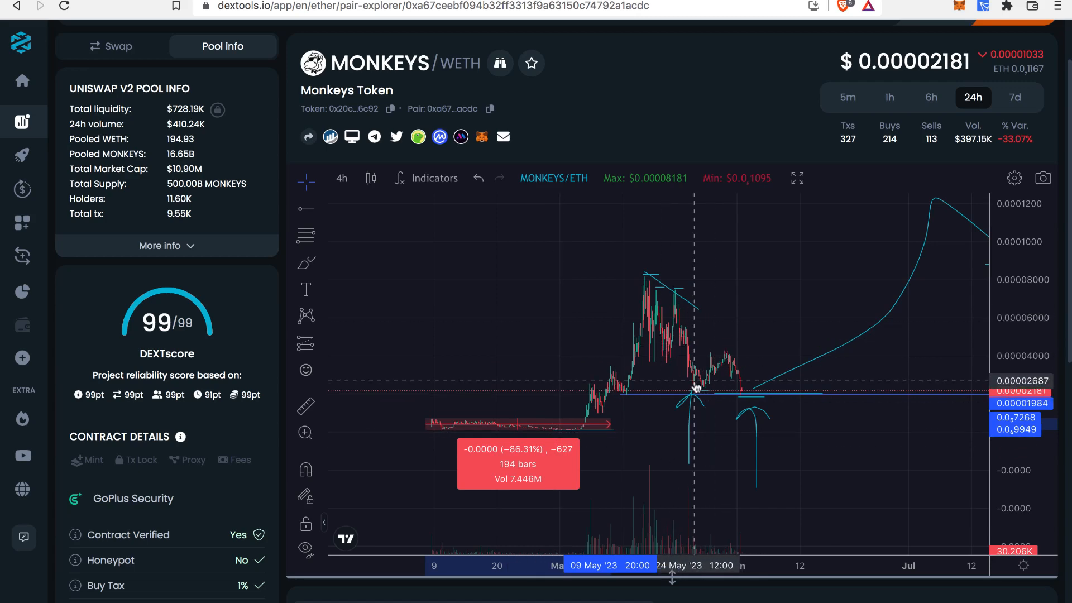
Draw an arrow marking a recent MONKEYS low near the 86.31% drop.
{"action": "left_click_drag", "start_coordinate": [695, 387], "coordinate": [745, 311]}
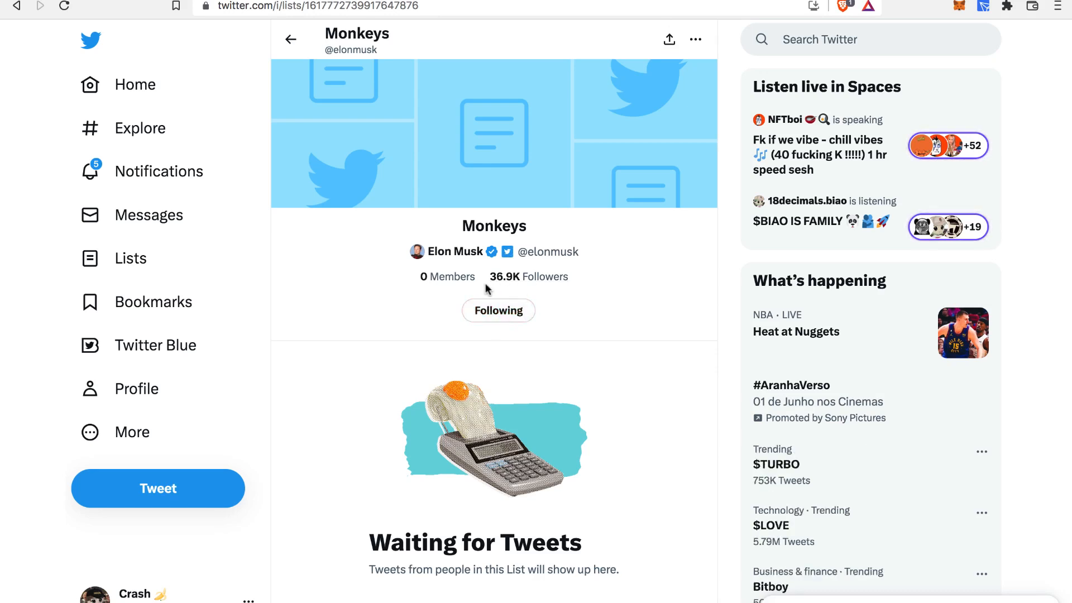
{"action": "mouse_move", "coordinate": [546, 276]}
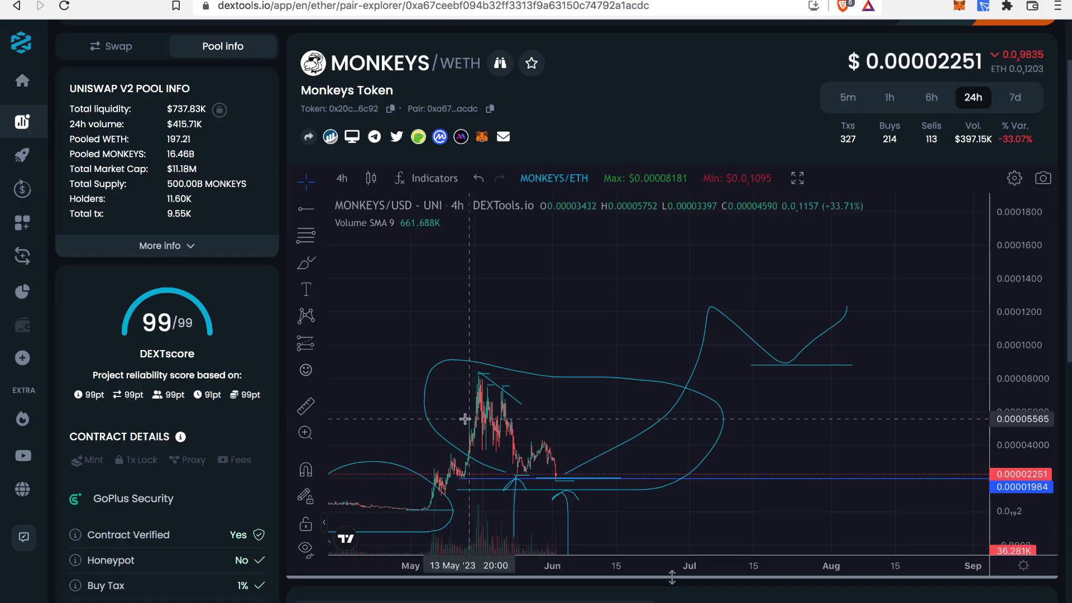
Pan across the annotated MONKEYS price history and zoom out to see all annotations together.
{"action": "left_click_drag", "start_coordinate": [465, 418], "coordinate": [653, 516]}
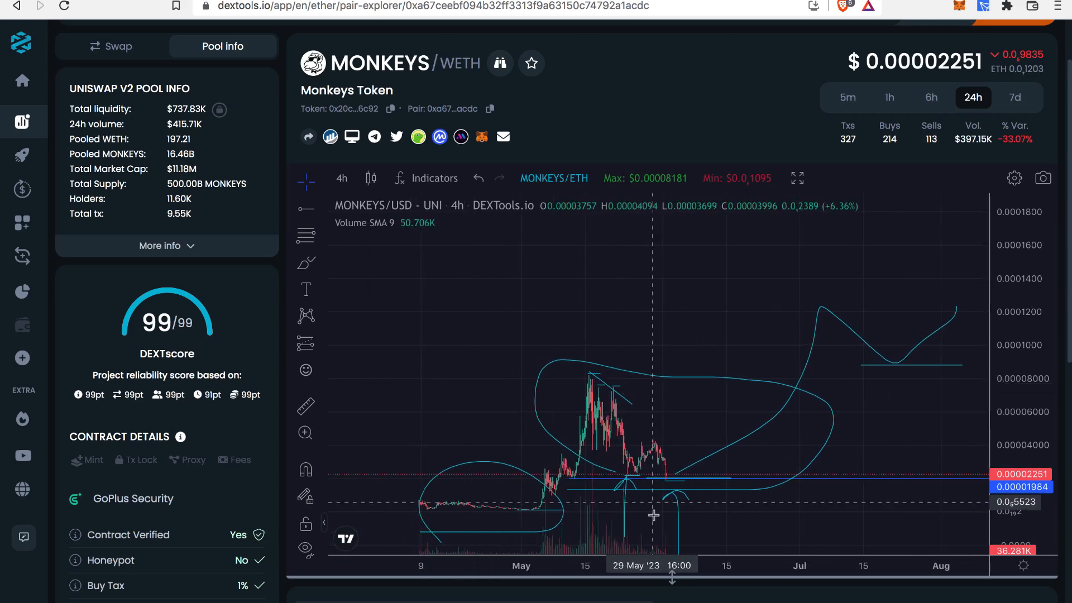
{"action": "mouse_move", "coordinate": [516, 514]}
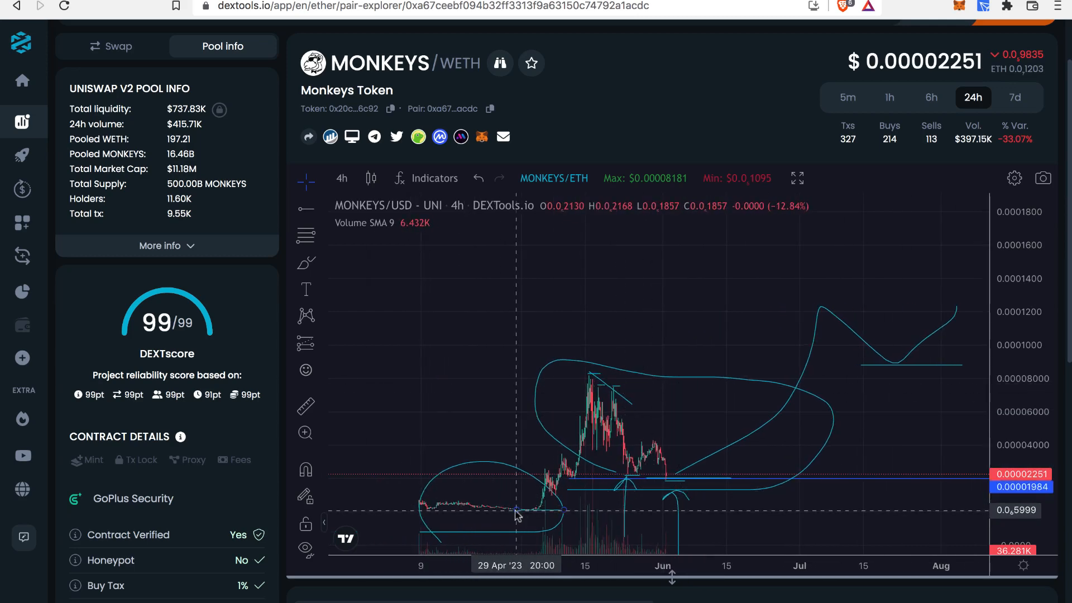
{"action": "mouse_move", "coordinate": [680, 489]}
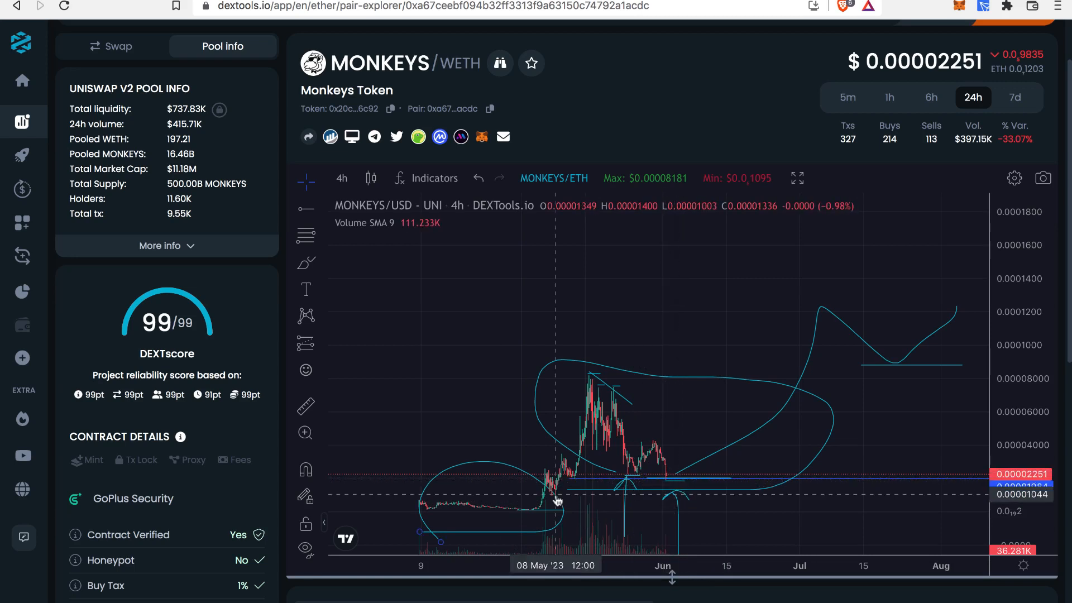
{"action": "mouse_move", "coordinate": [544, 464]}
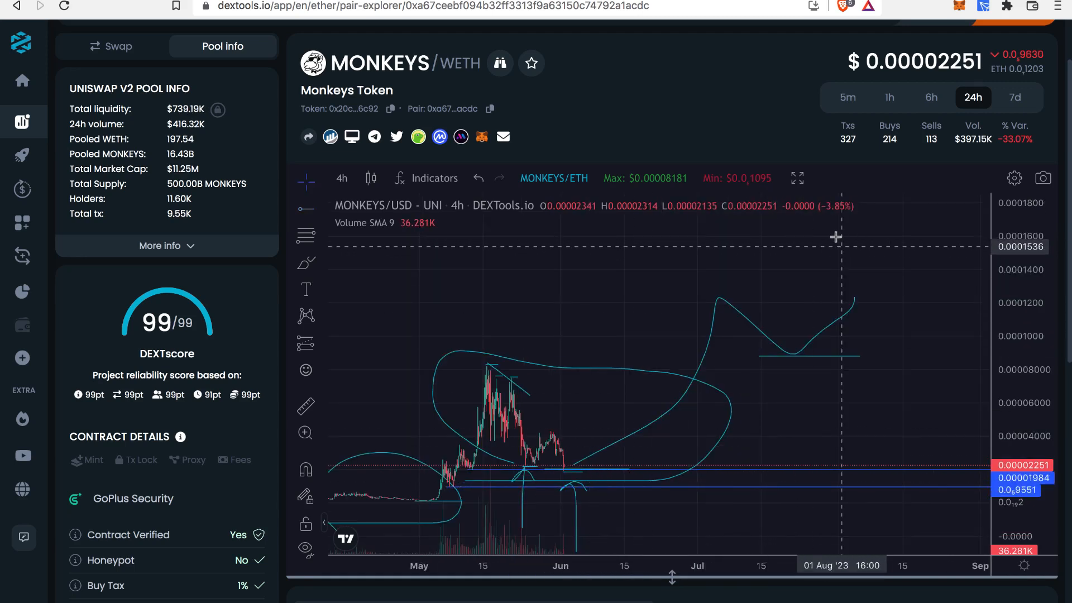
{"action": "mouse_move", "coordinate": [851, 237]}
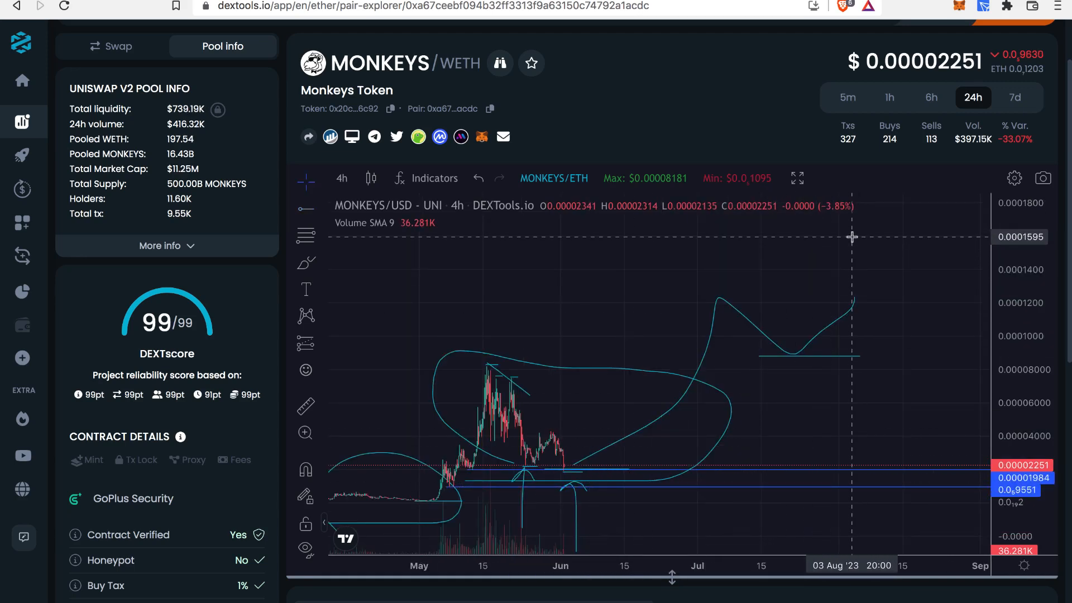
{"action": "scroll", "scroll_direction": "down", "scroll_amount": 3}
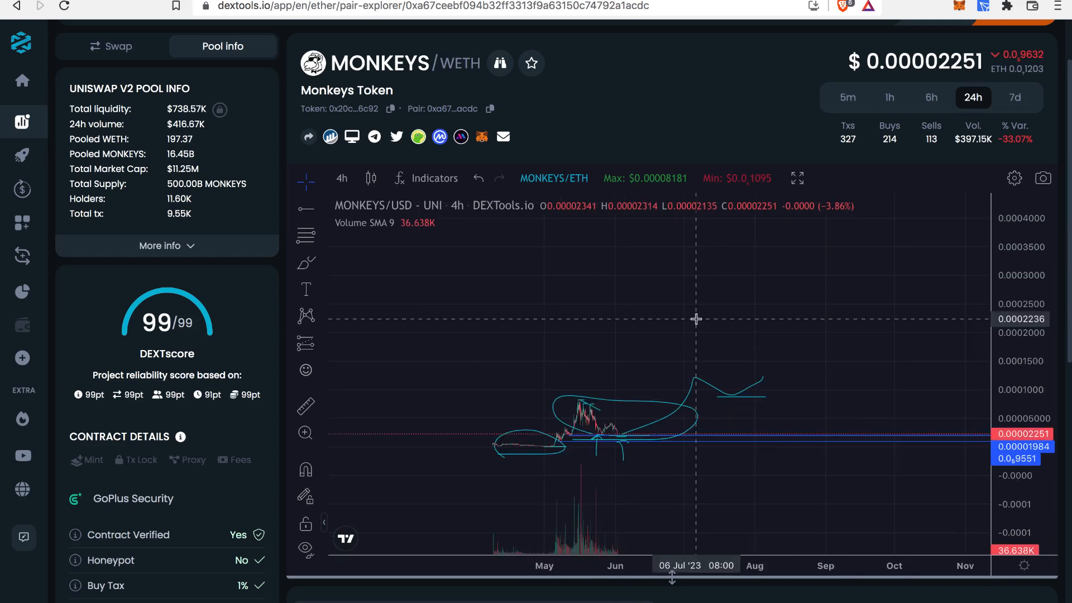
{"action": "mouse_move", "coordinate": [974, 452]}
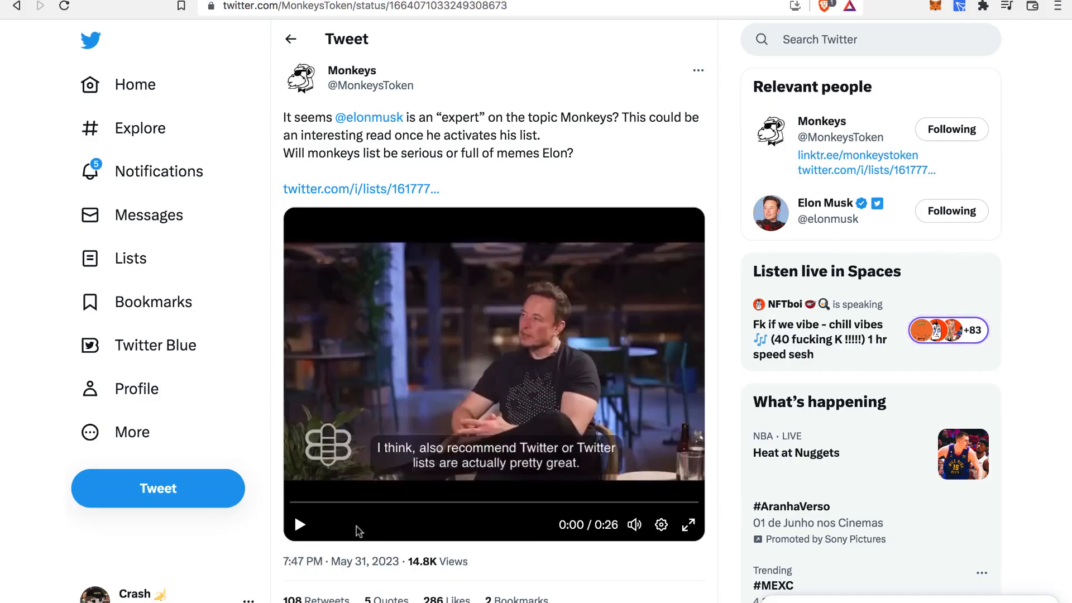
{"action": "mouse_move", "coordinate": [300, 525]}
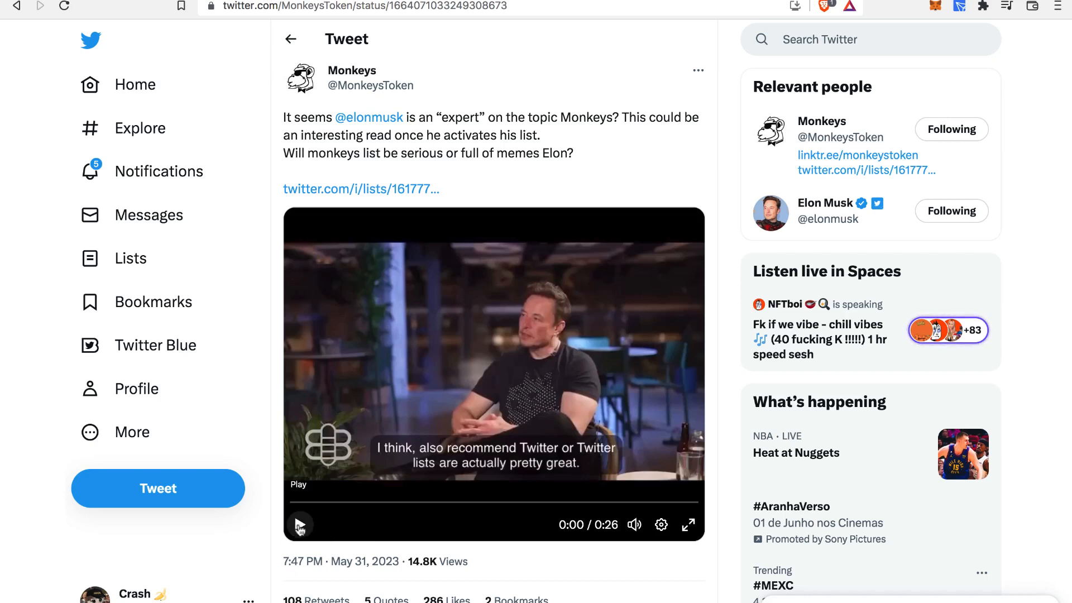
{"action": "left_click", "coordinate": [300, 524]}
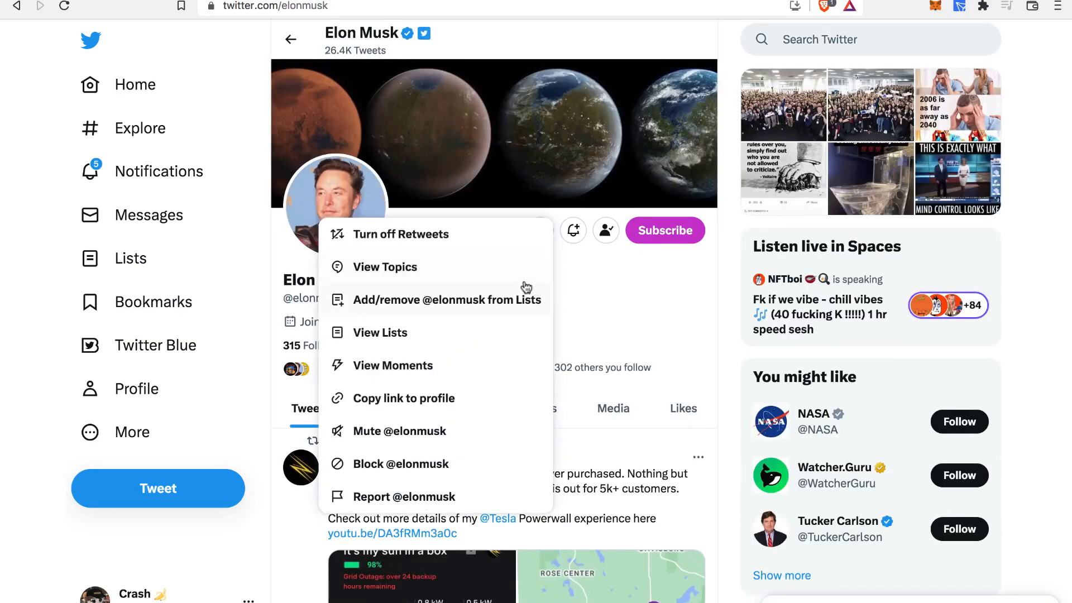
{"action": "left_click", "coordinate": [379, 332]}
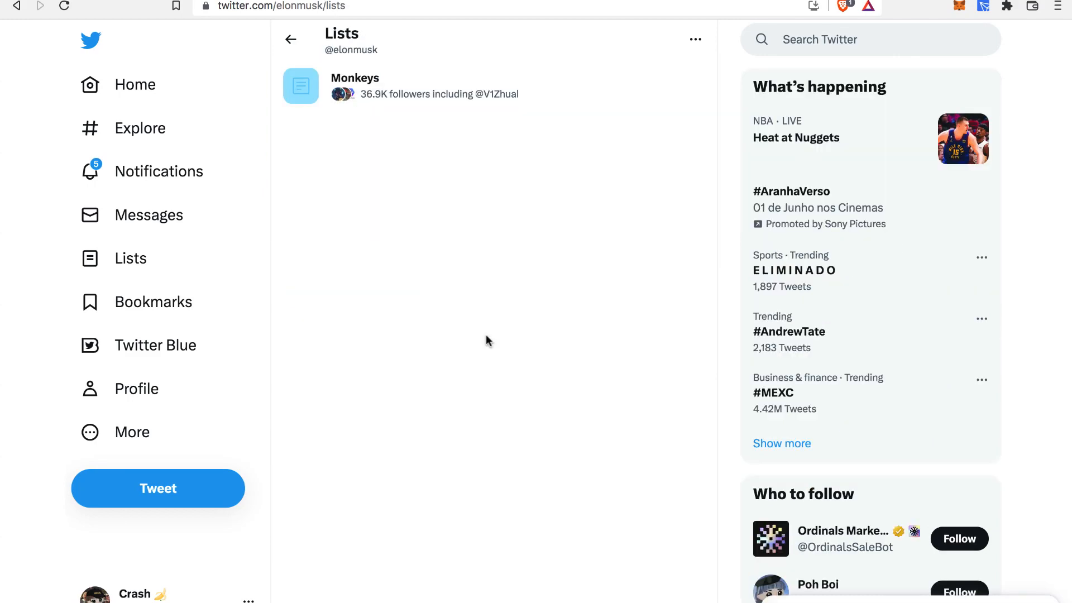
{"action": "left_click", "coordinate": [355, 86]}
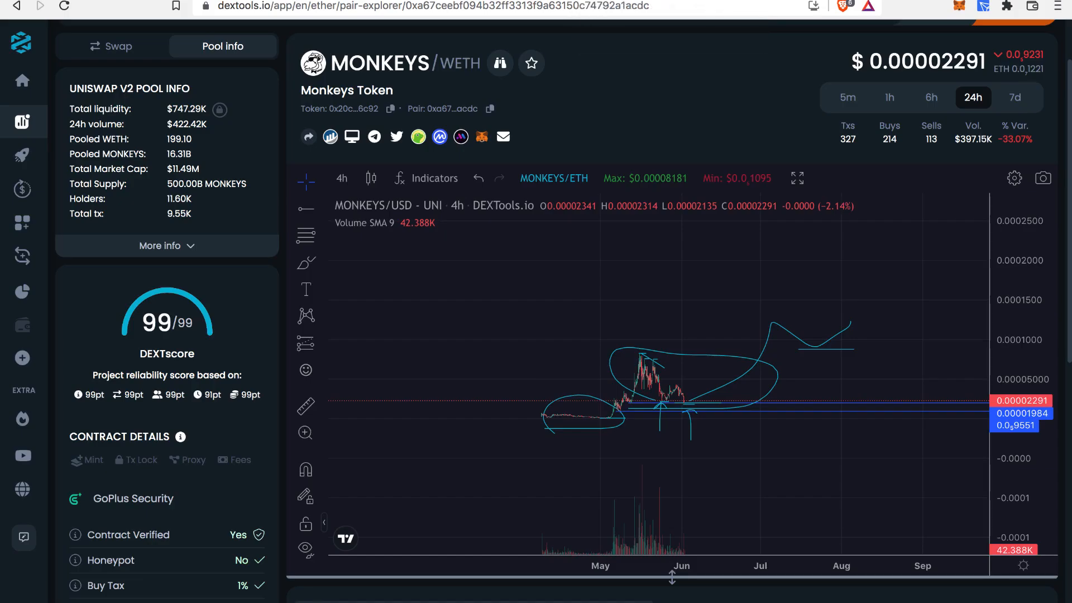
{"action": "mouse_move", "coordinate": [689, 294]}
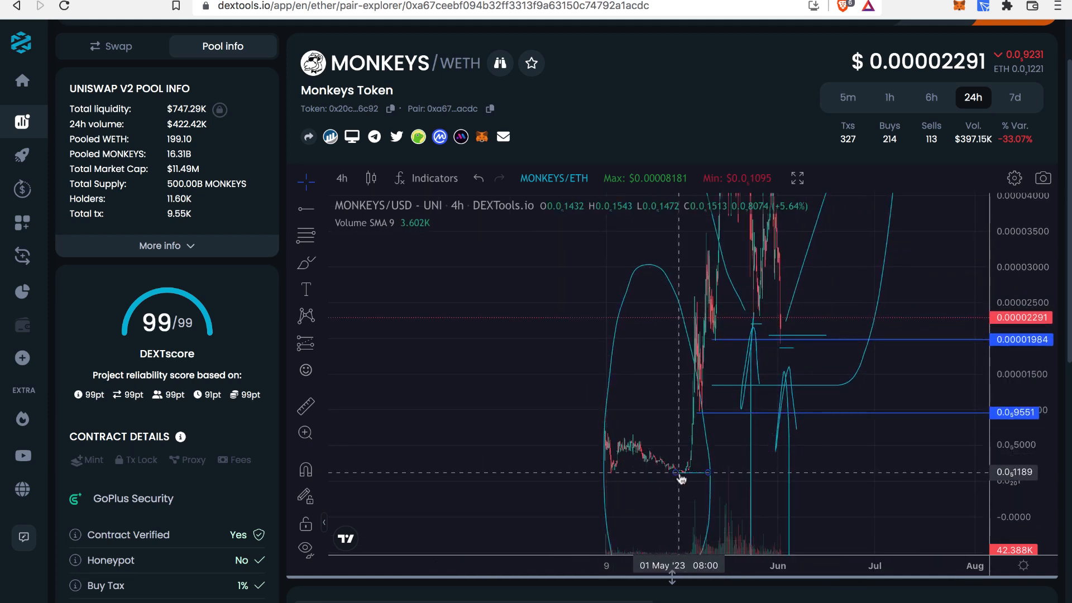
{"action": "mouse_move", "coordinate": [674, 473]}
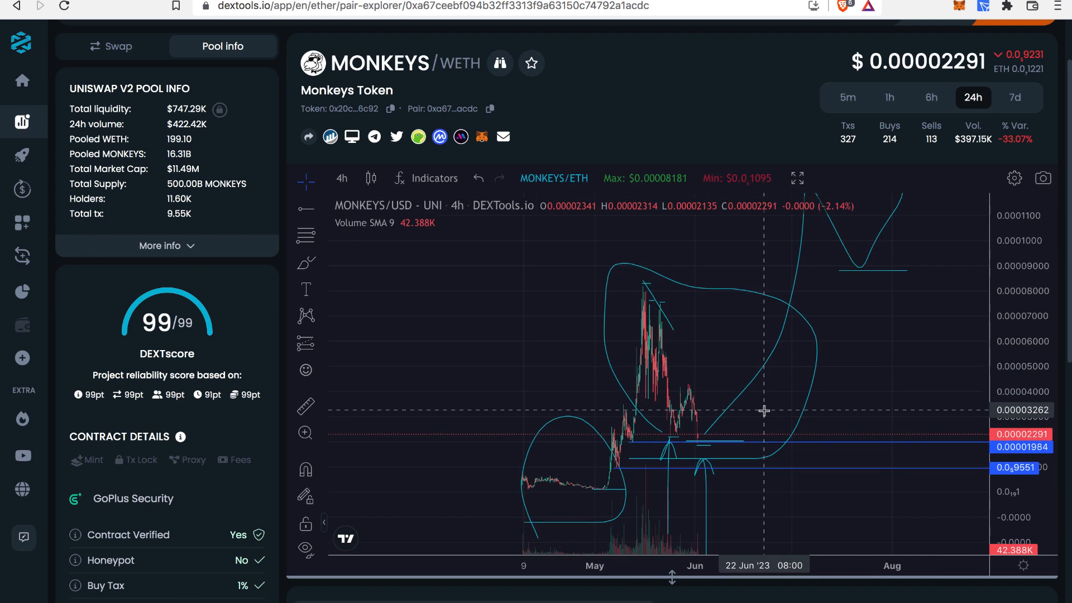
{"action": "mouse_move", "coordinate": [851, 297]}
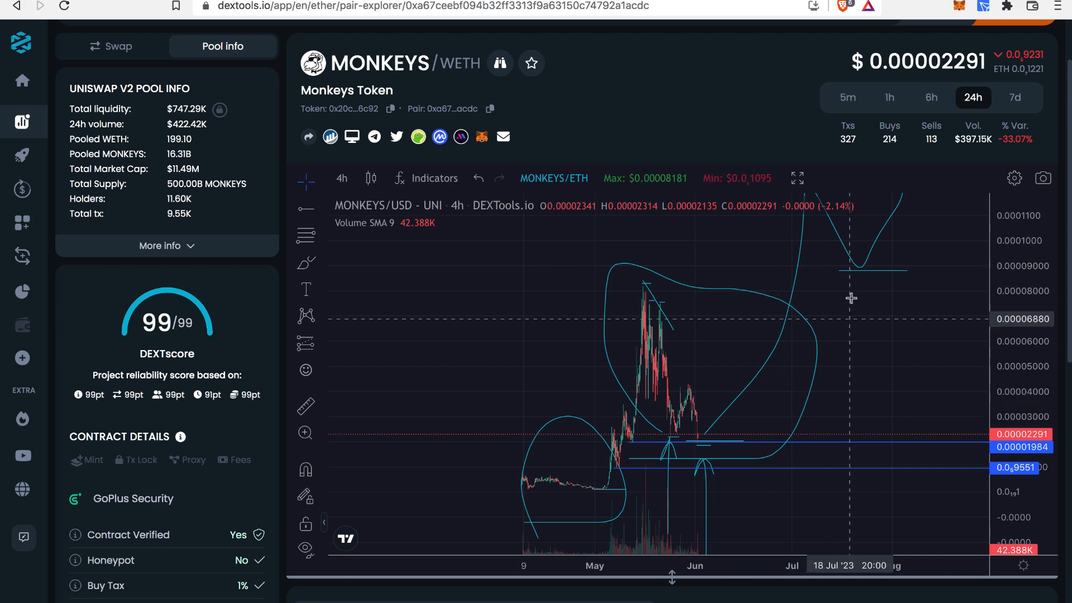
{"action": "mouse_move", "coordinate": [914, 320]}
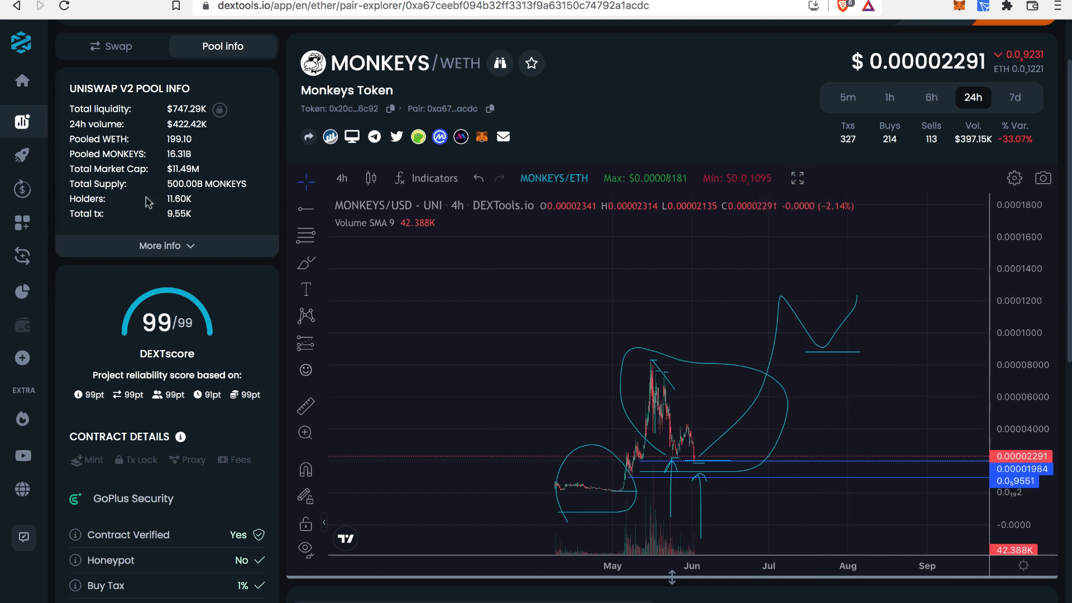
Select the $11.49M Total Market Cap figure in Pool Info.
{"action": "double_click", "coordinate": [184, 169]}
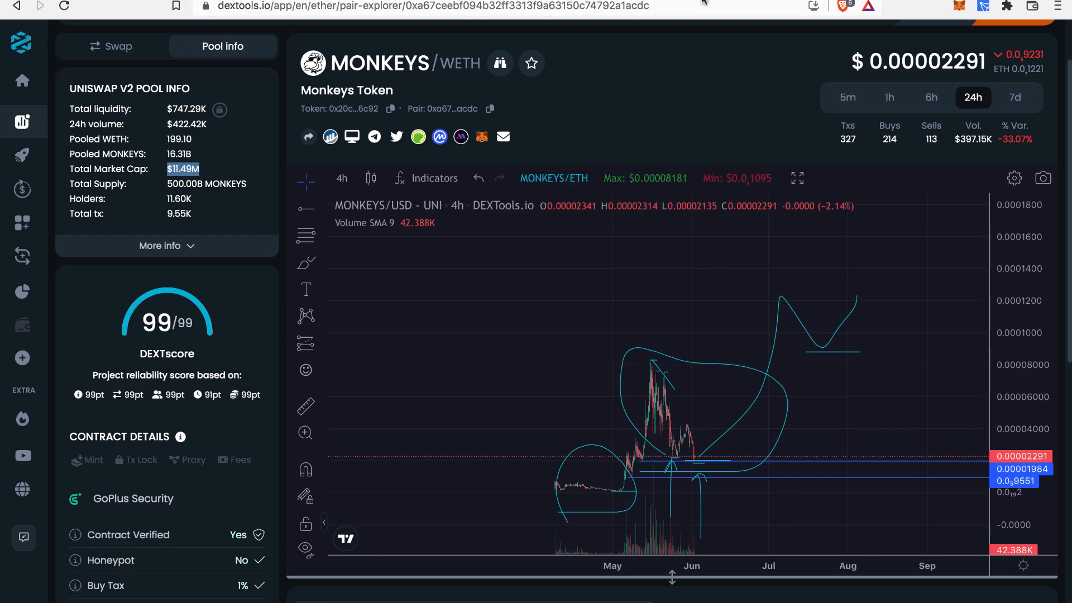